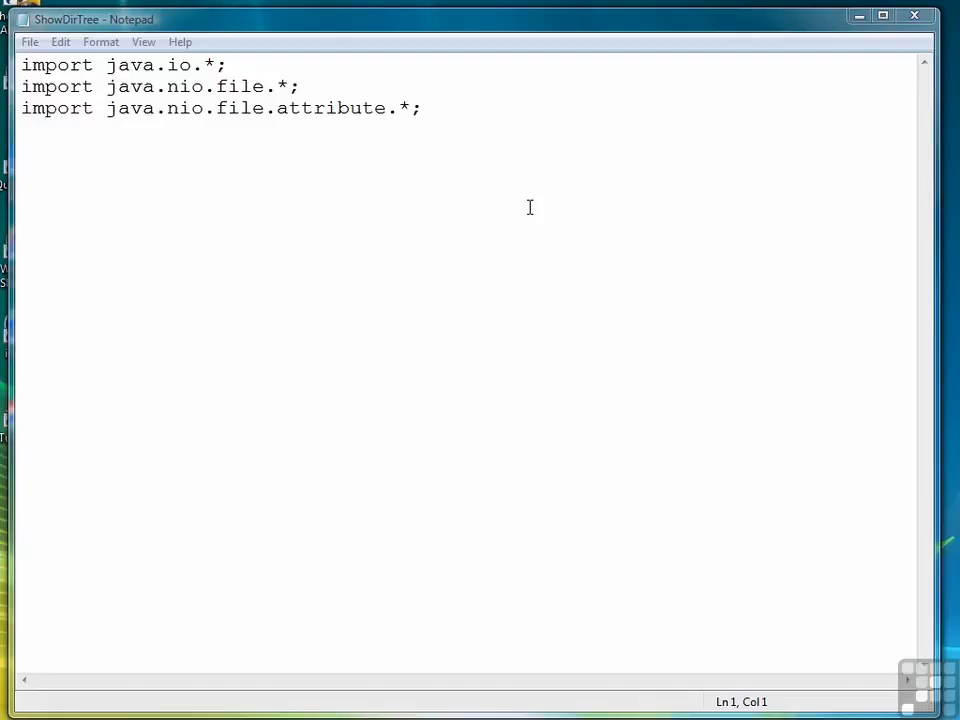
pyautogui.moveTo(350, 88)
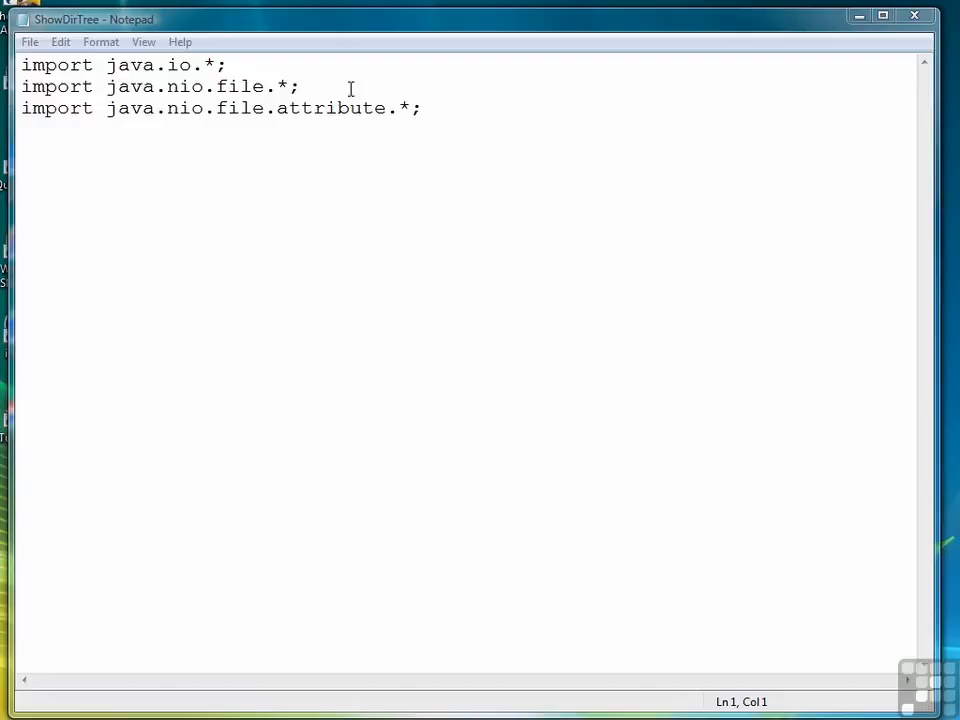
pyautogui.moveTo(56, 41)
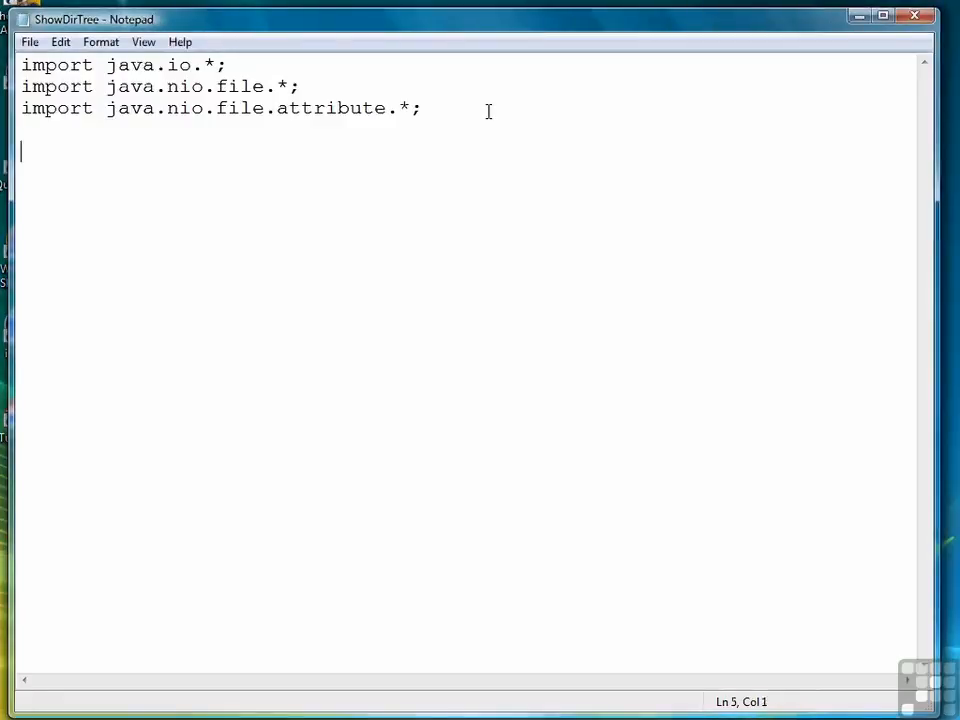
# Declare FileVisitor extends SimpleFileVisitor<Path> with visitFile(Path path, BasicFileAttributes attributes) throws IOException
pyautogui.write('class')
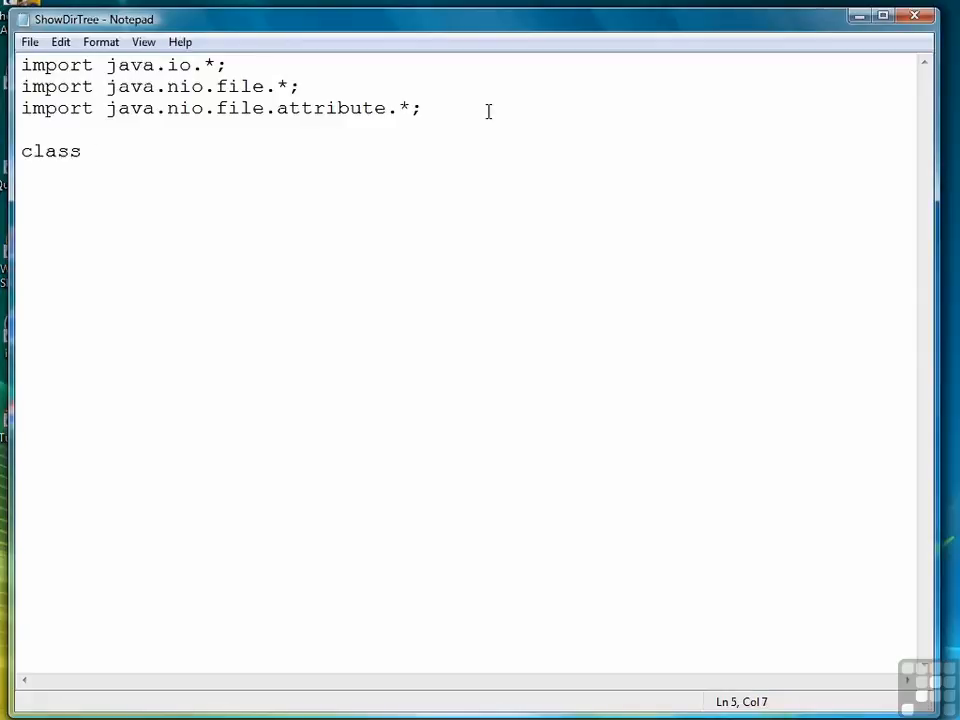
pyautogui.write('FileVisi')
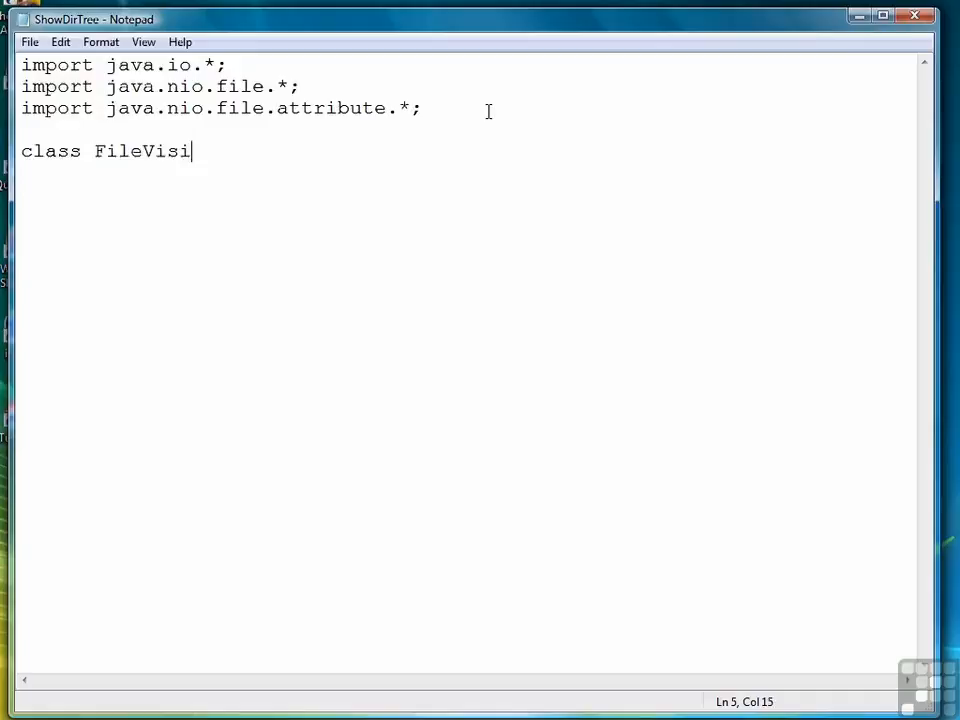
pyautogui.write('tor ex')
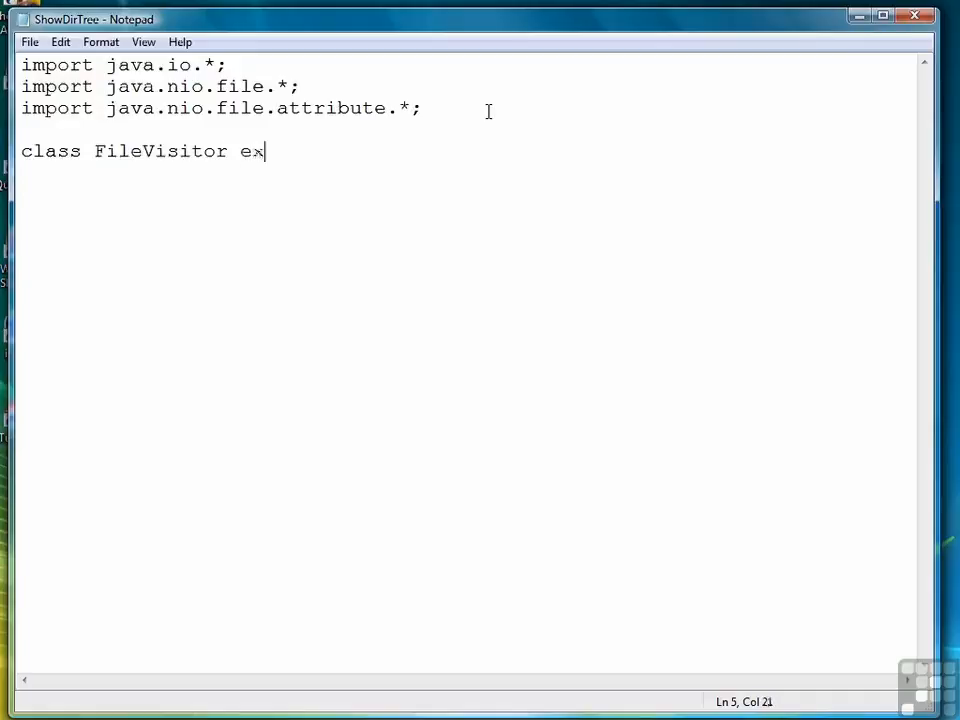
pyautogui.write('tends Simp')
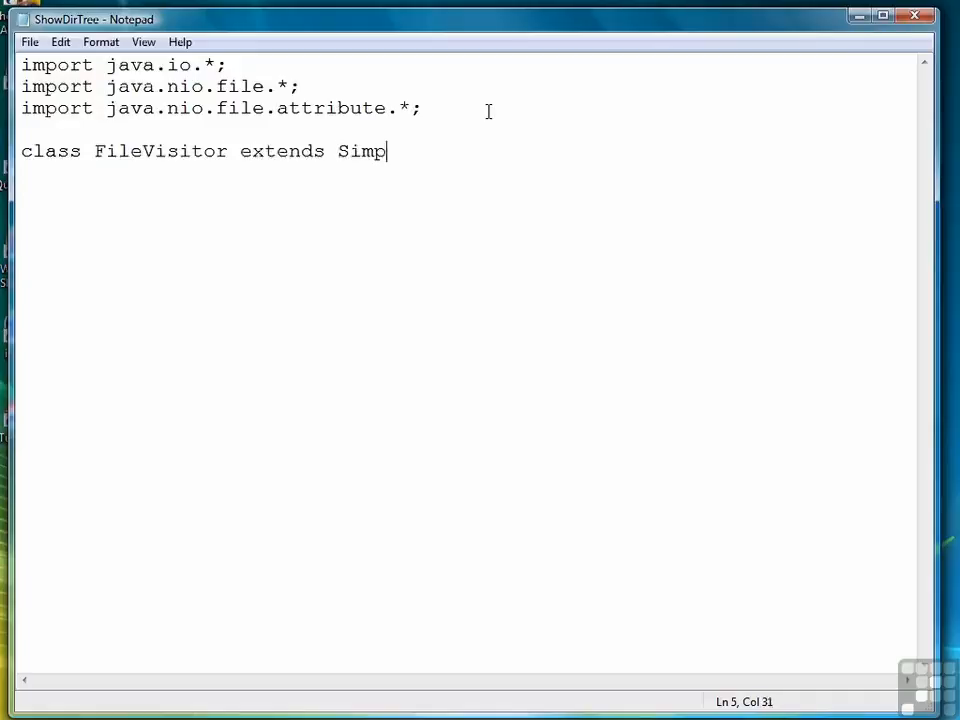
pyautogui.write('leFileVisi')
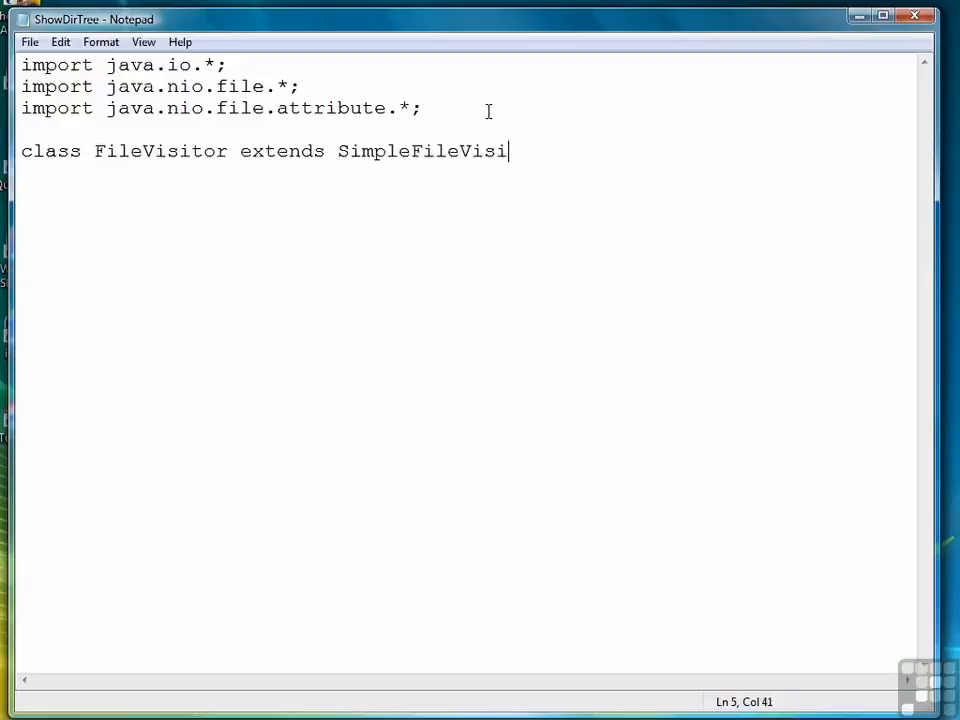
pyautogui.write('tor<Path> {')
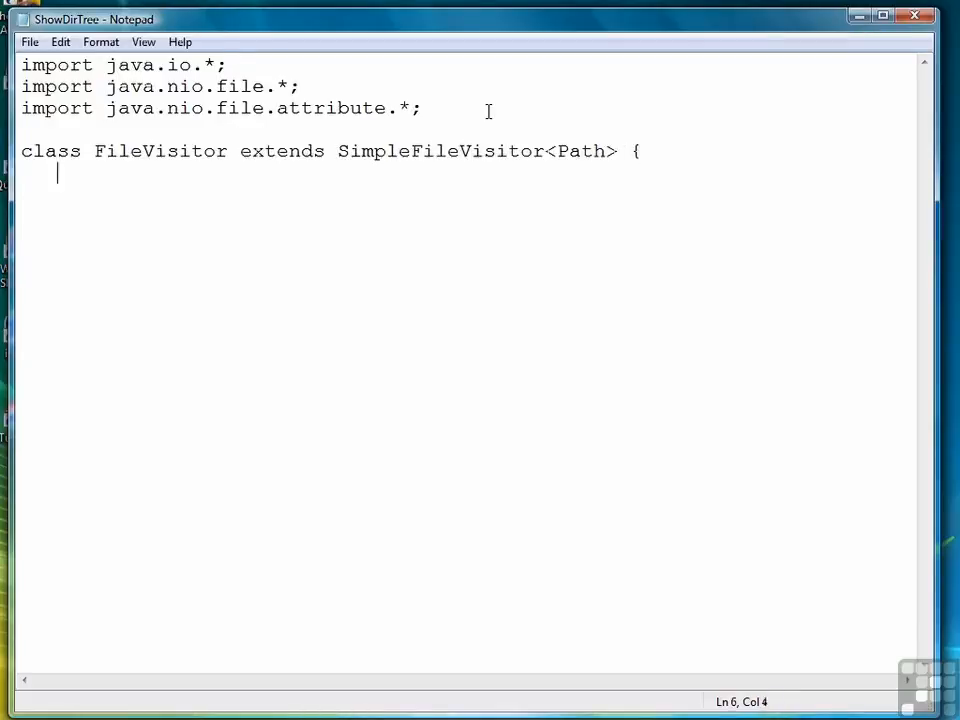
pyautogui.write('pu')
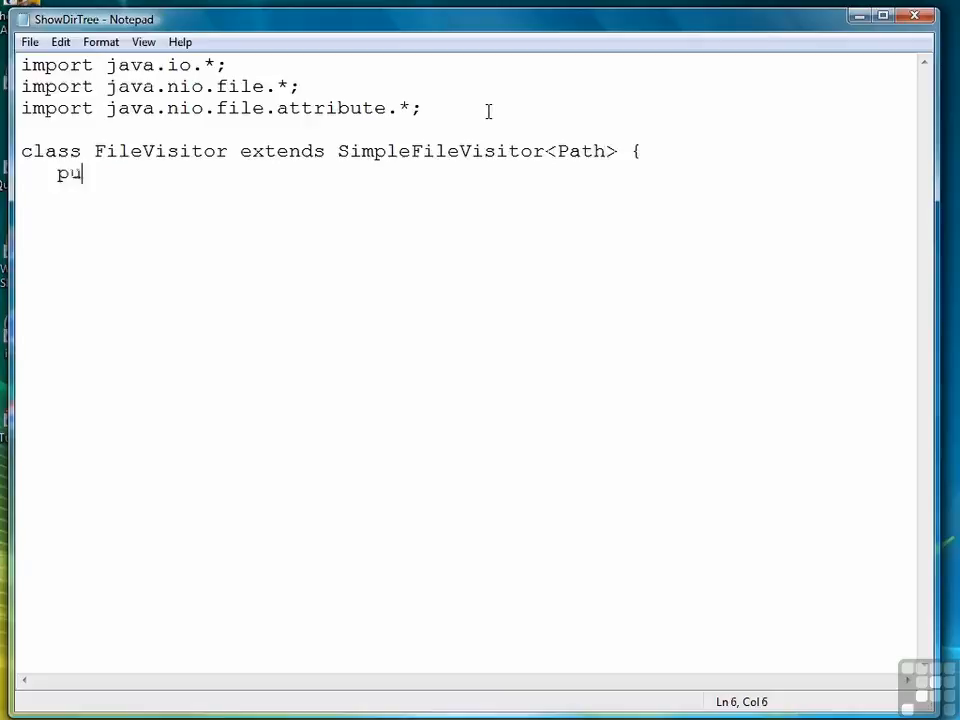
pyautogui.write('blic Fi')
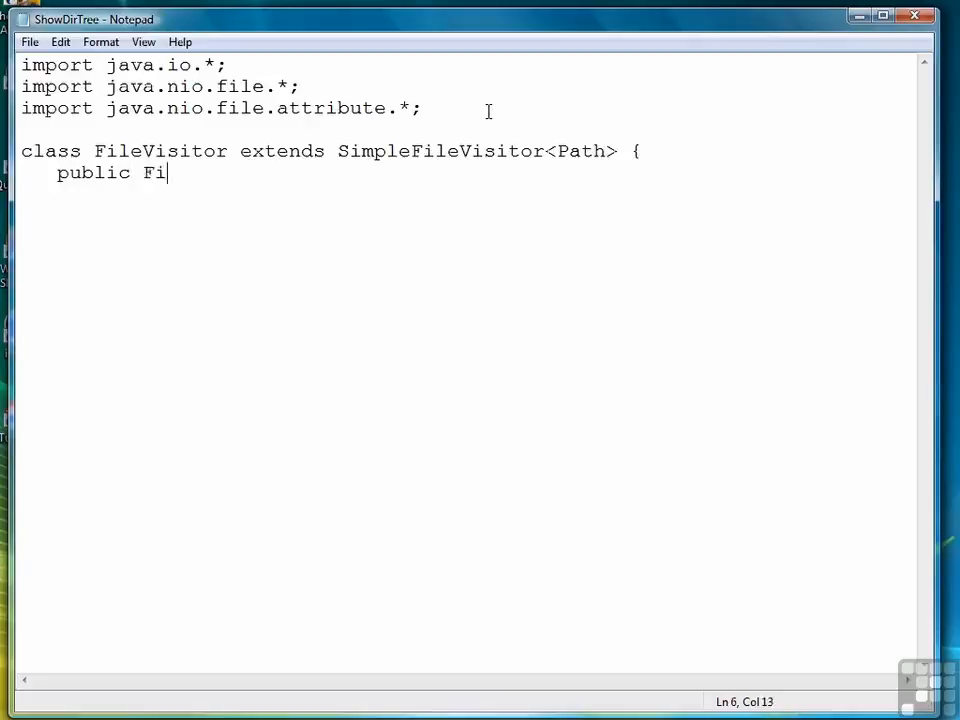
pyautogui.write('leVisitR')
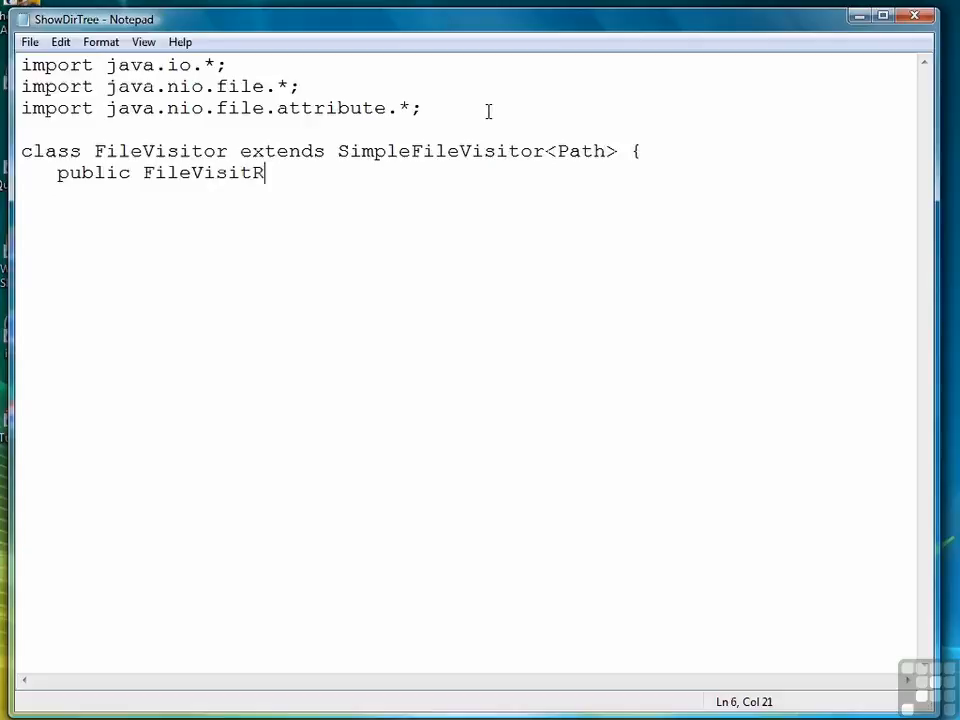
pyautogui.write('esult')
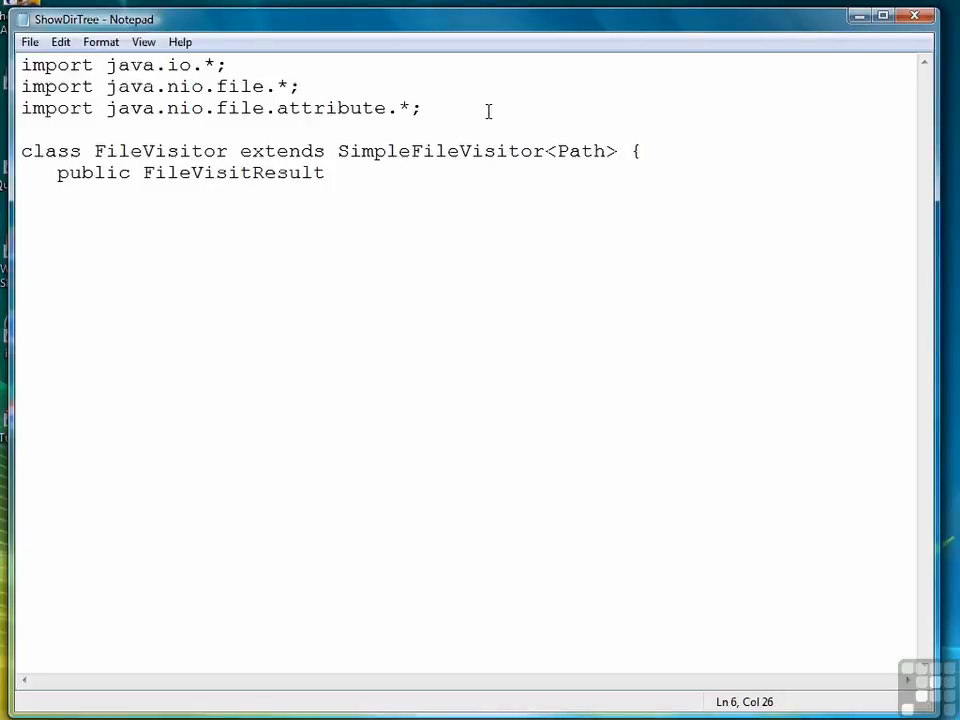
pyautogui.write('visit')
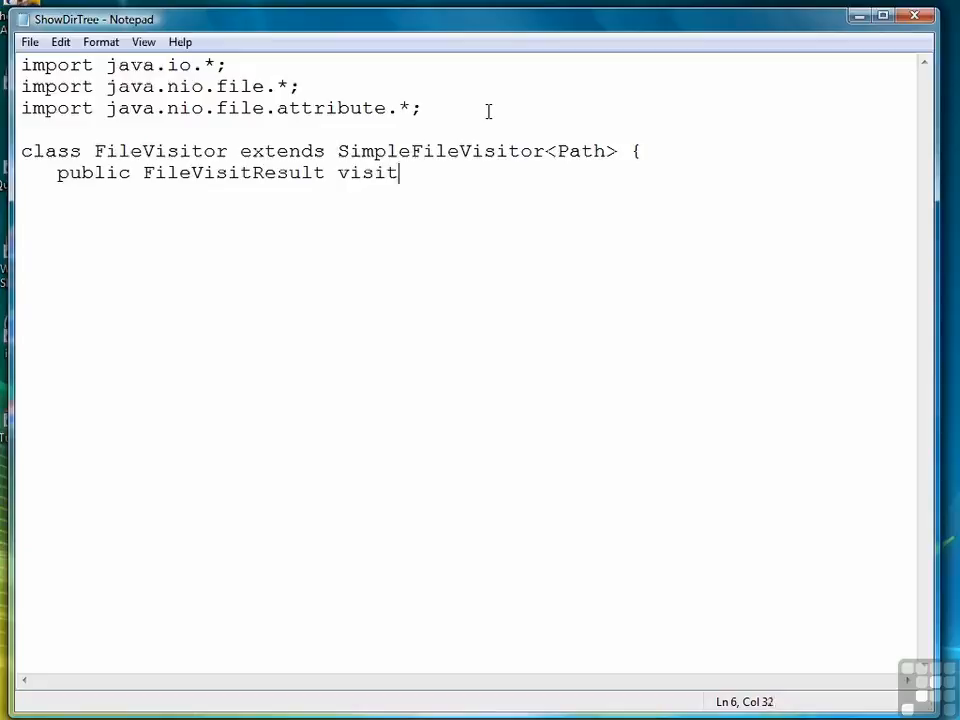
pyautogui.write('File(')
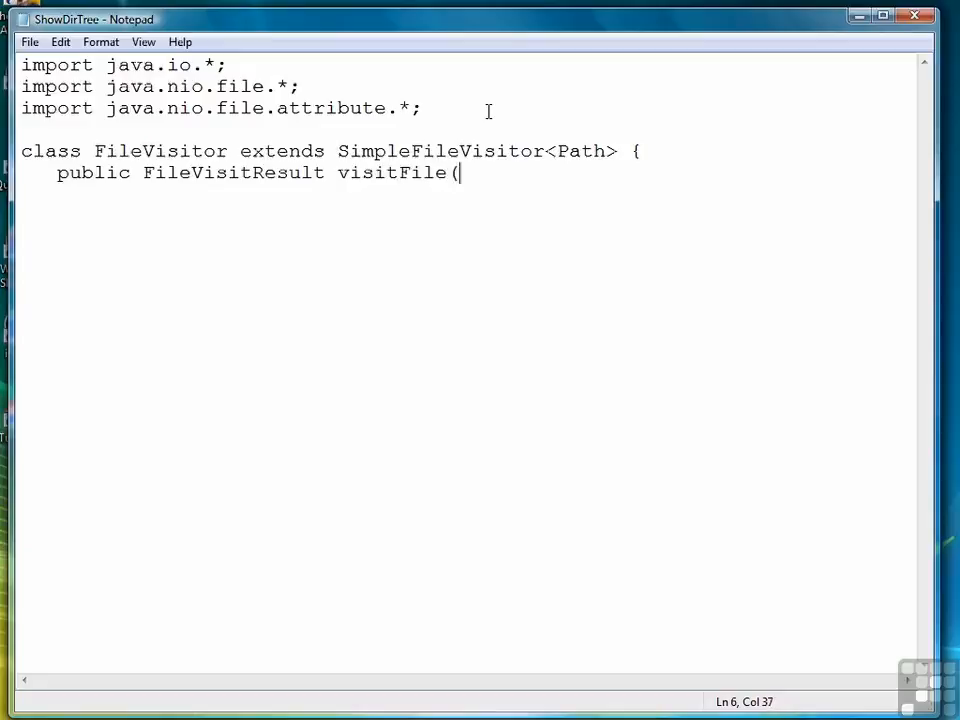
pyautogui.write('Path path,')
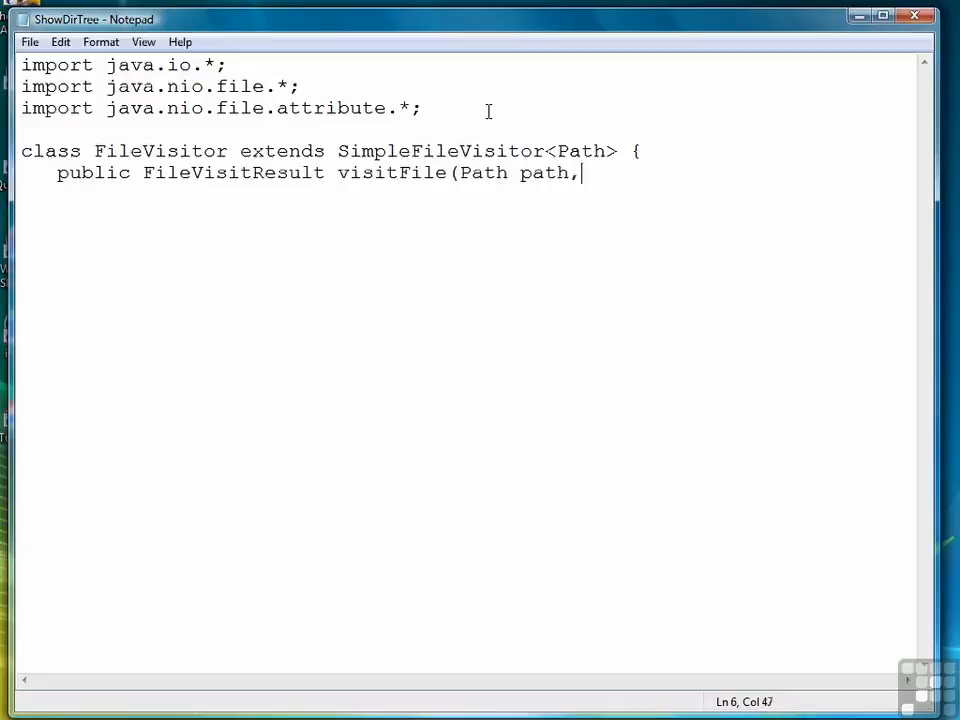
pyautogui.write('Basic')
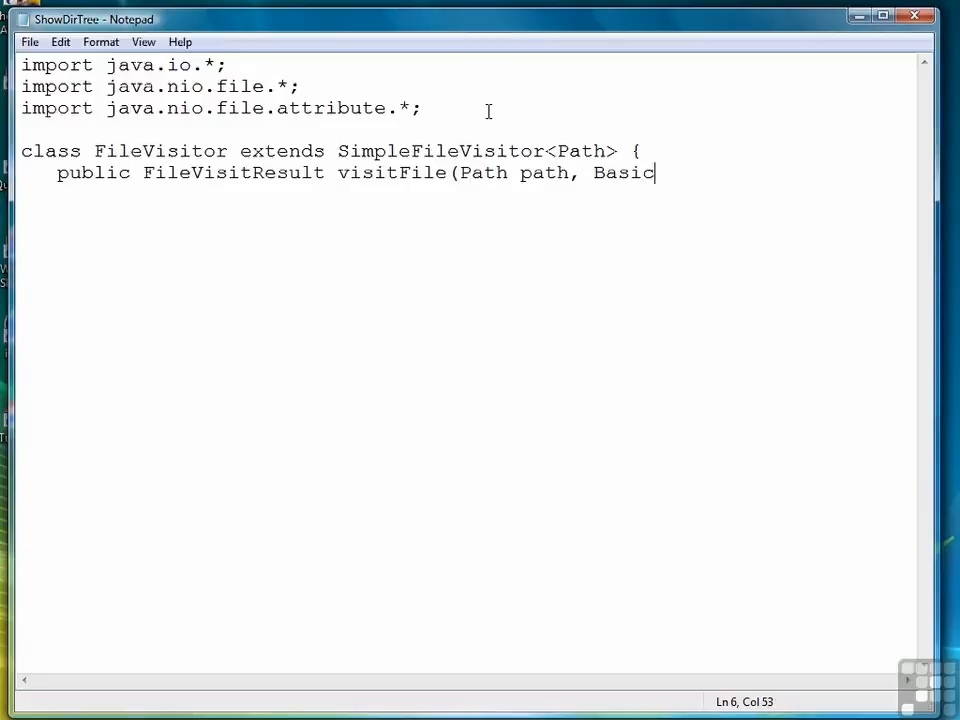
pyautogui.write('FileAttributes')
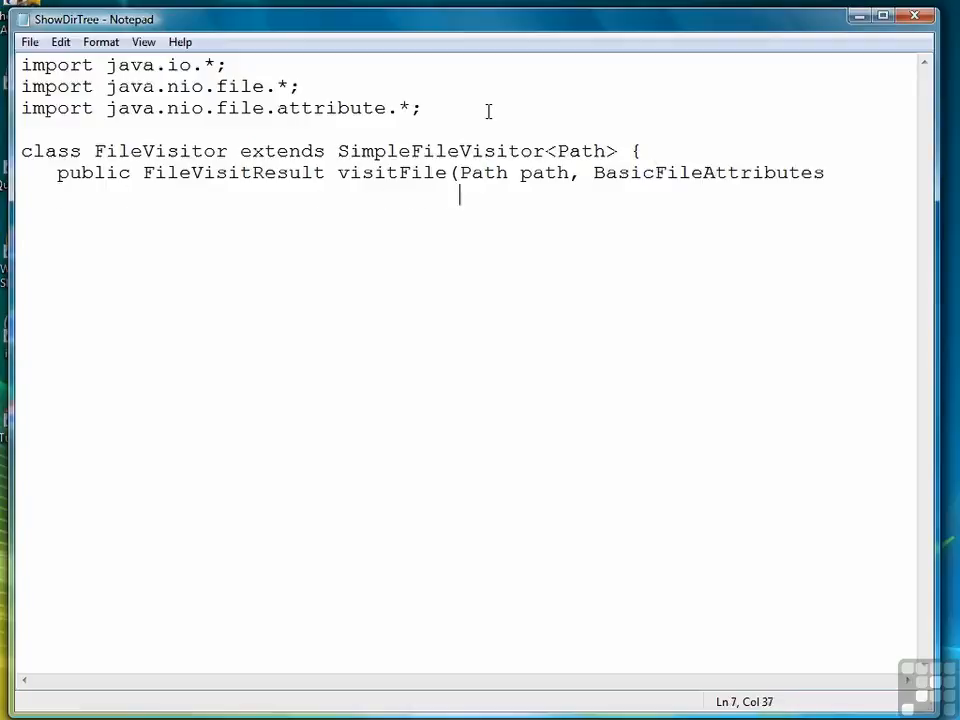
pyautogui.write('attributes')
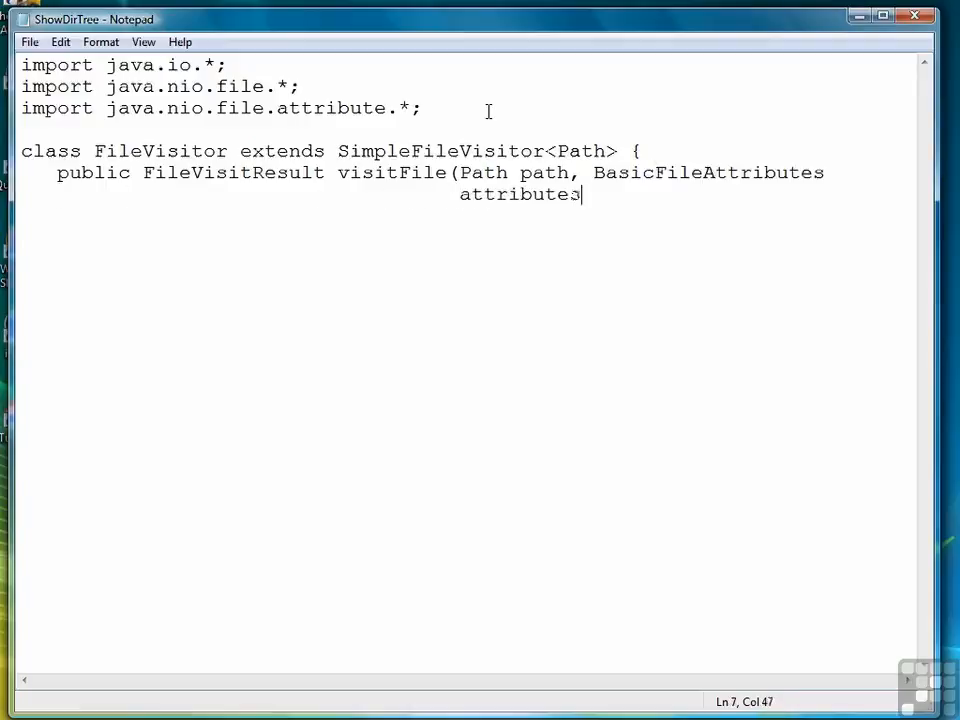
pyautogui.write(') throws IOEx')
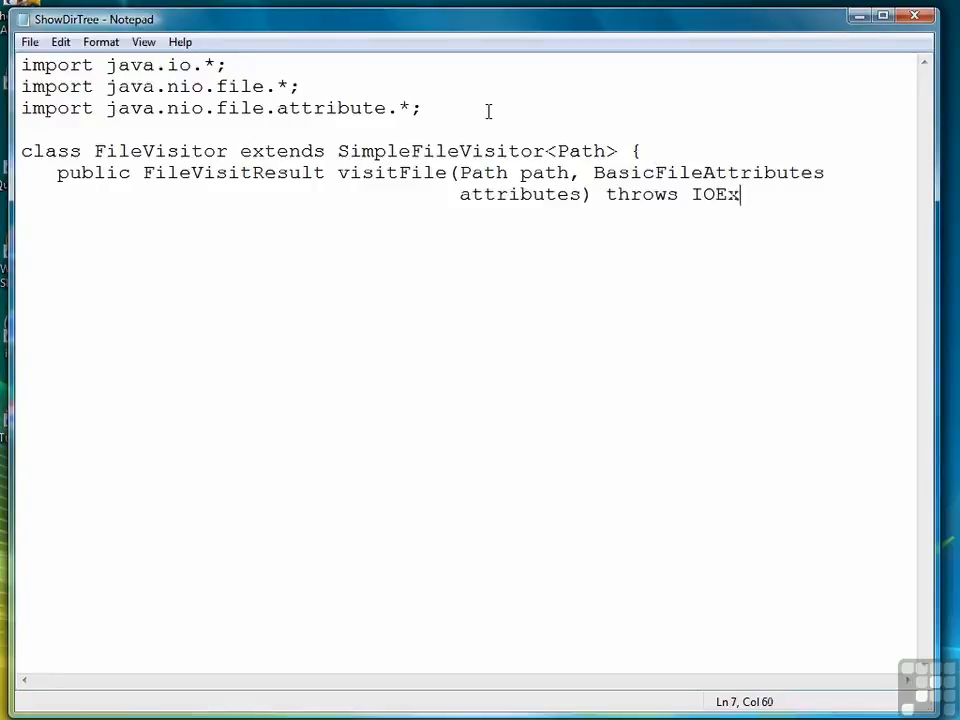
pyautogui.write('ception {')
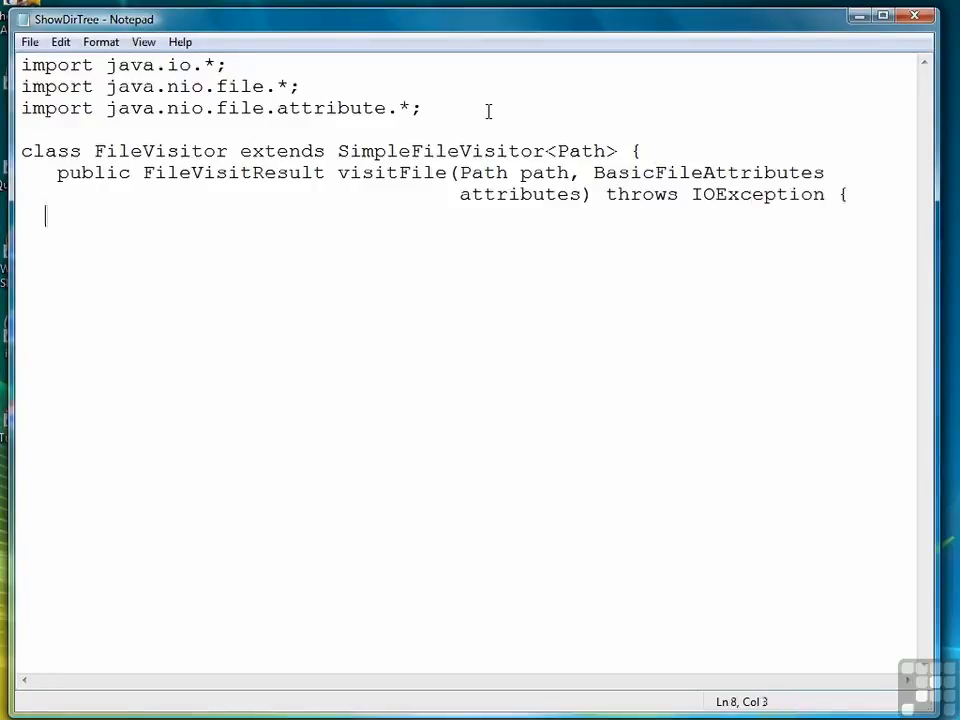
# Give visitFile a body printing the path and returning FileVisitResult.CONTINUE, then close the brace
pyautogui.write('System.out.p')
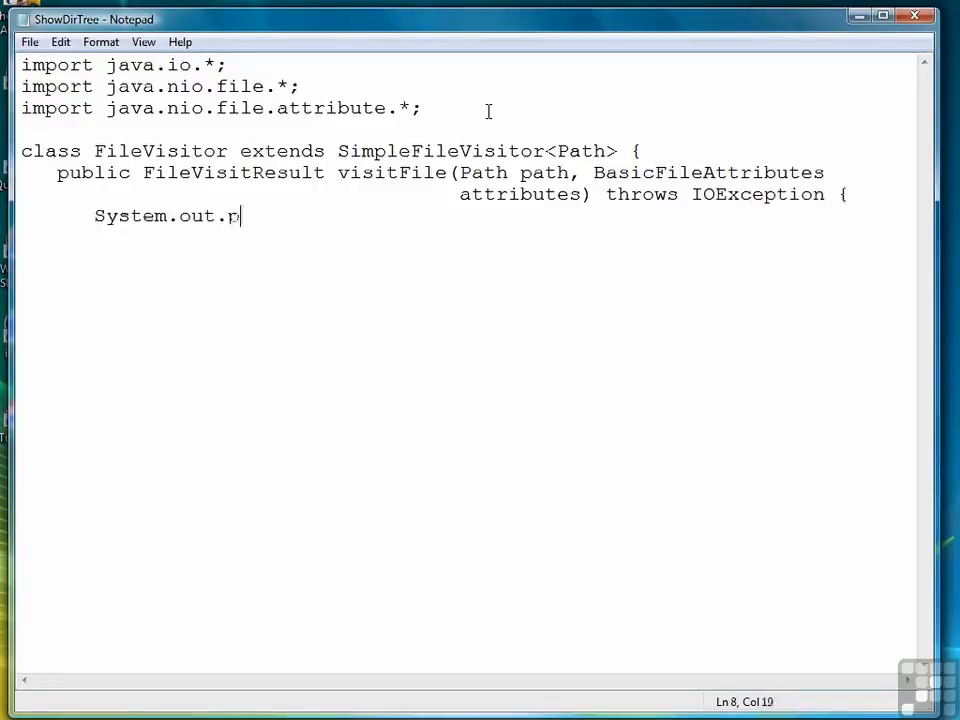
pyautogui.write('rintln(path)')
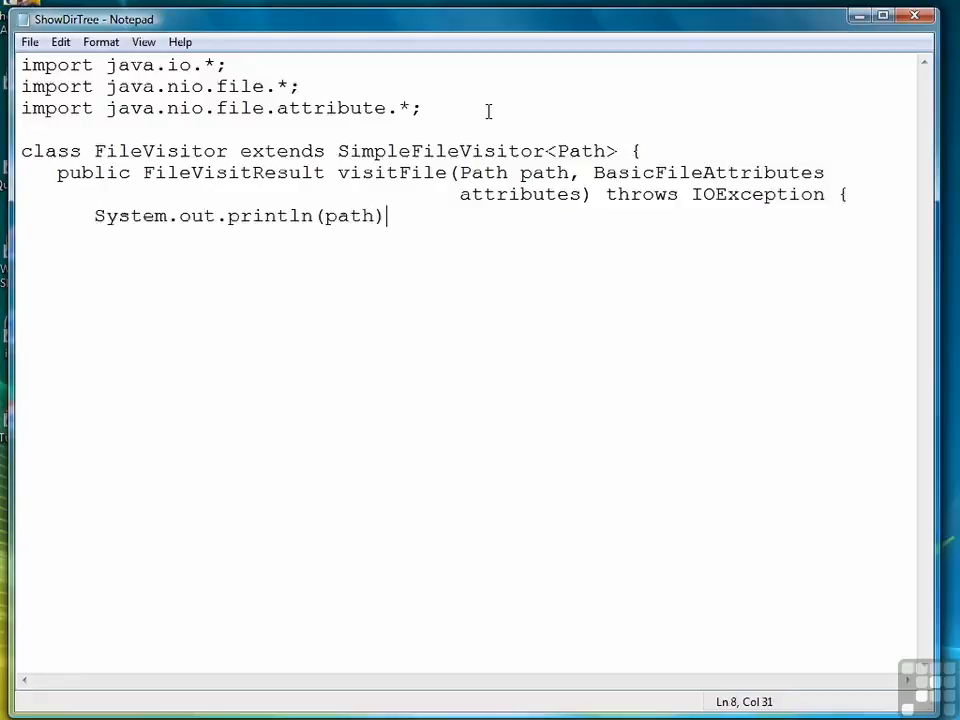
pyautogui.write(';')
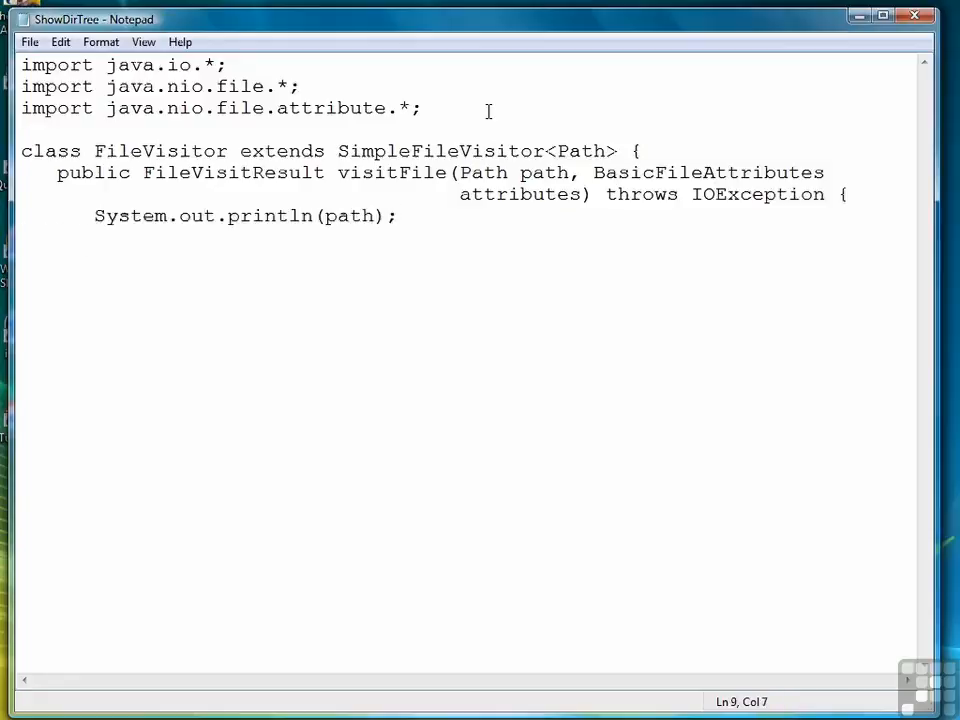
pyautogui.write('return FileVisi')
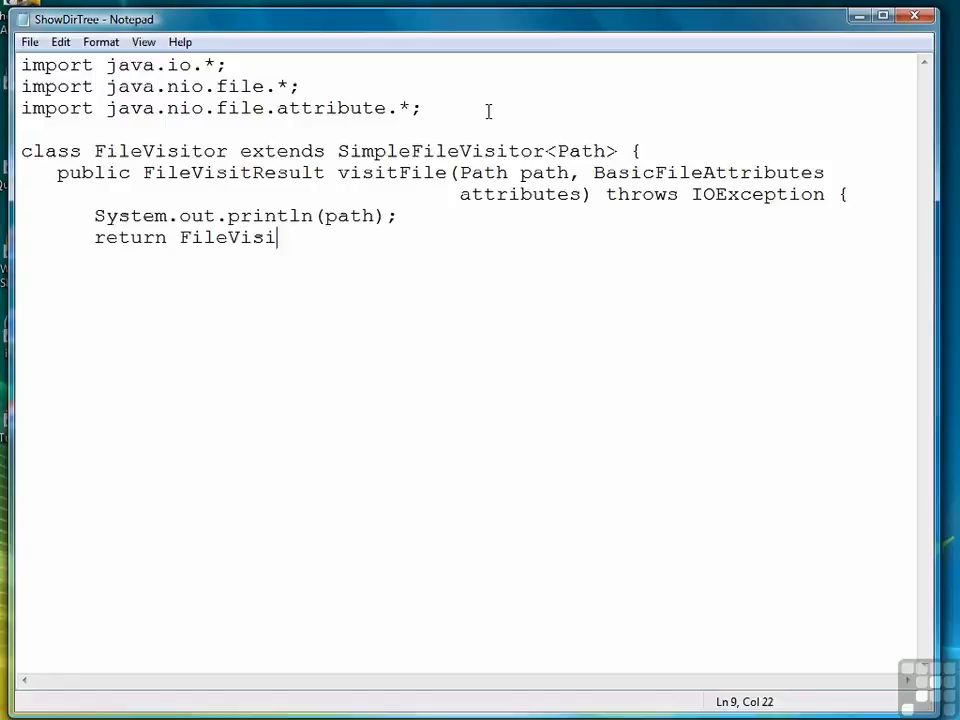
pyautogui.write('tResult.C')
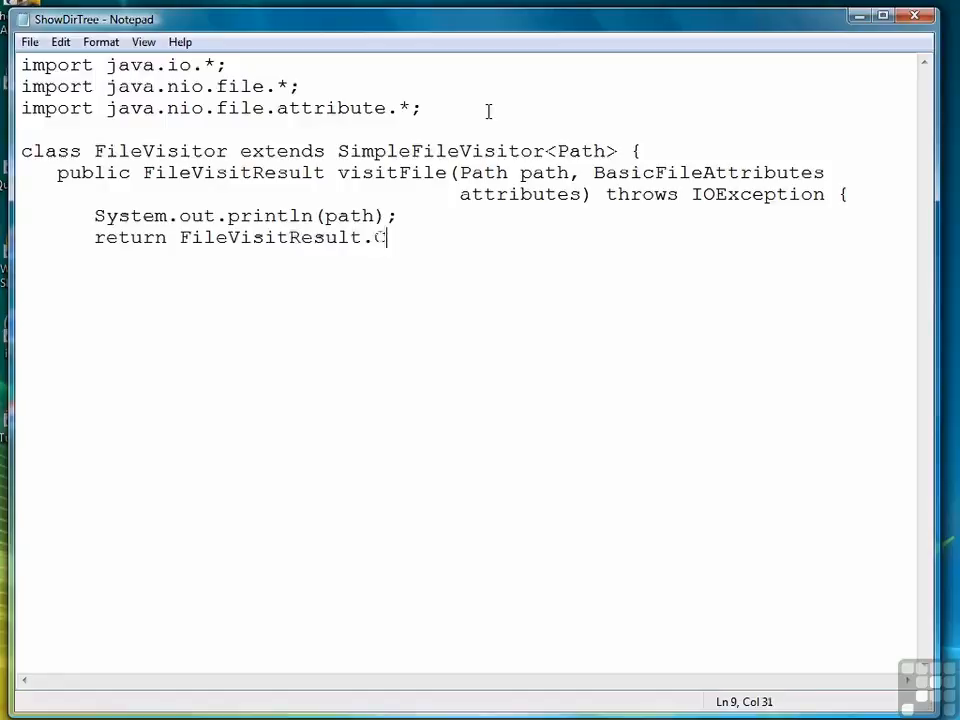
pyautogui.write('ONTINUE;')
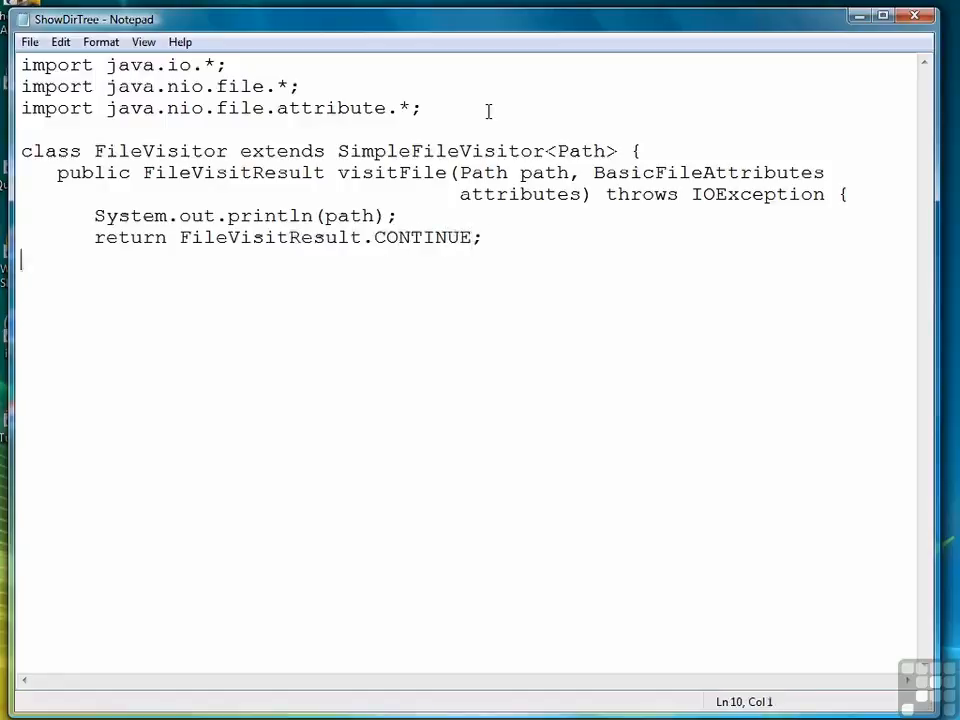
pyautogui.write('}')
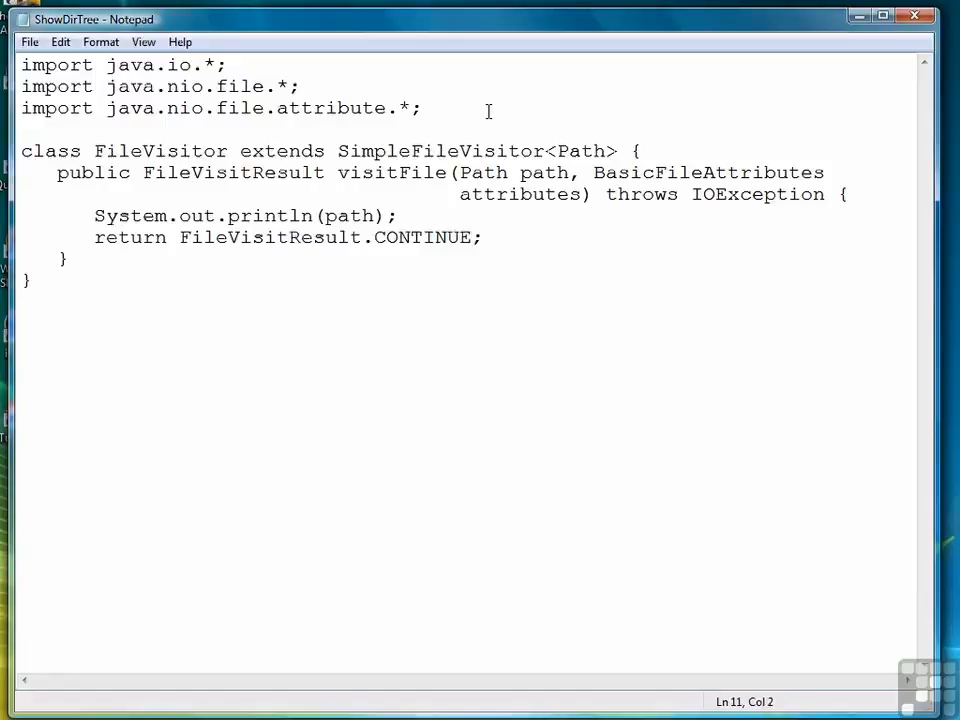
# Declare public class ShowDirTree with a static main method setting dir = args[0]
pyautogui.press('Enter')
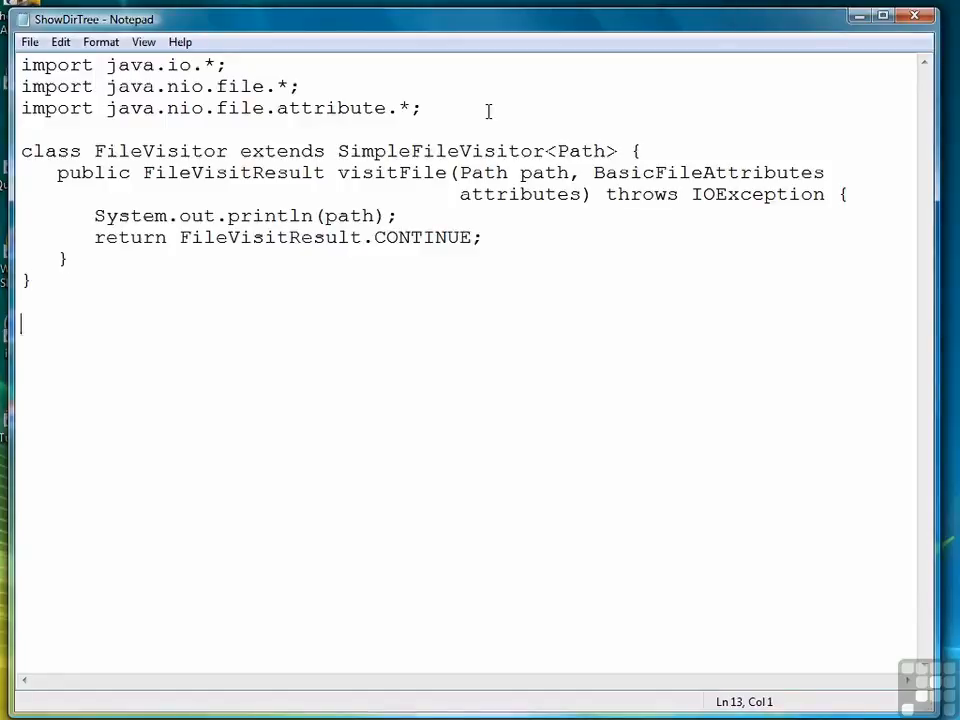
pyautogui.write('p')
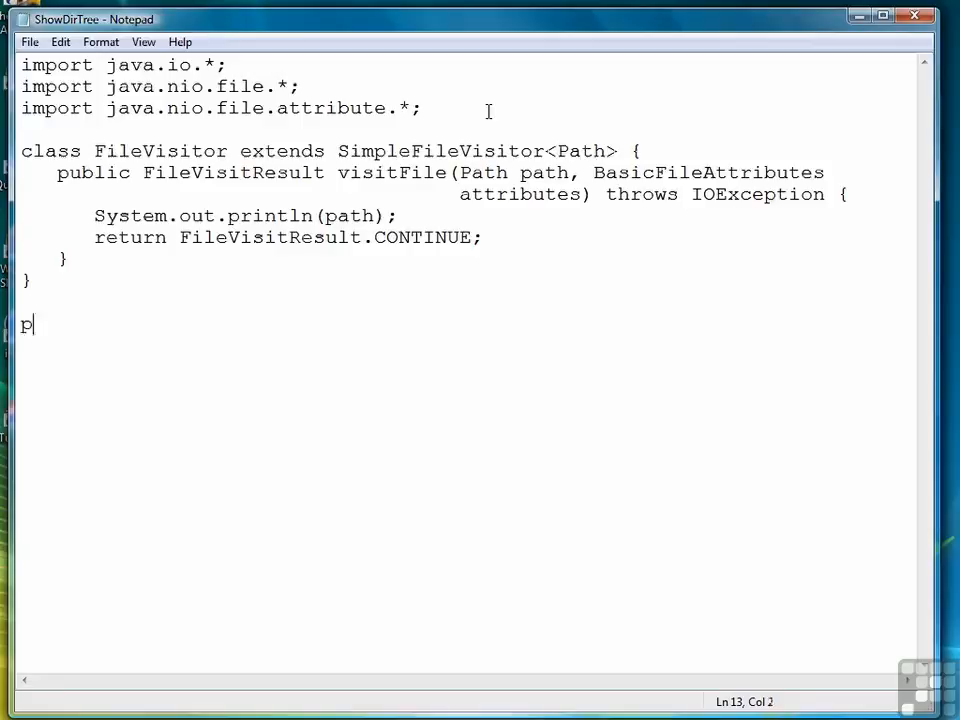
pyautogui.write('ublic class Sho')
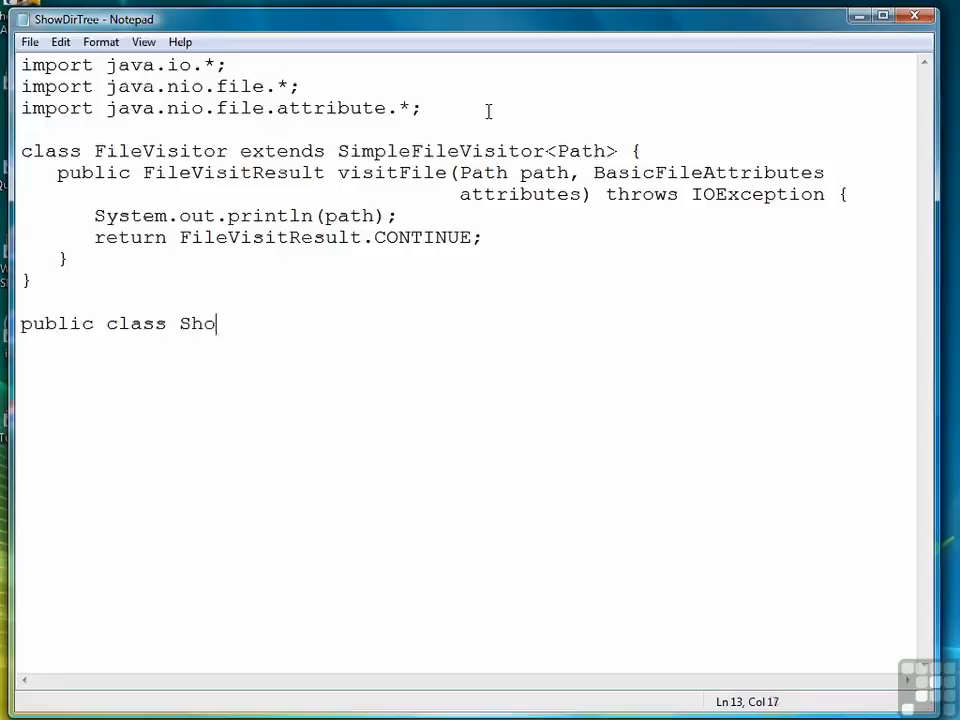
pyautogui.write('wDirTree {')
pyautogui.write('public')
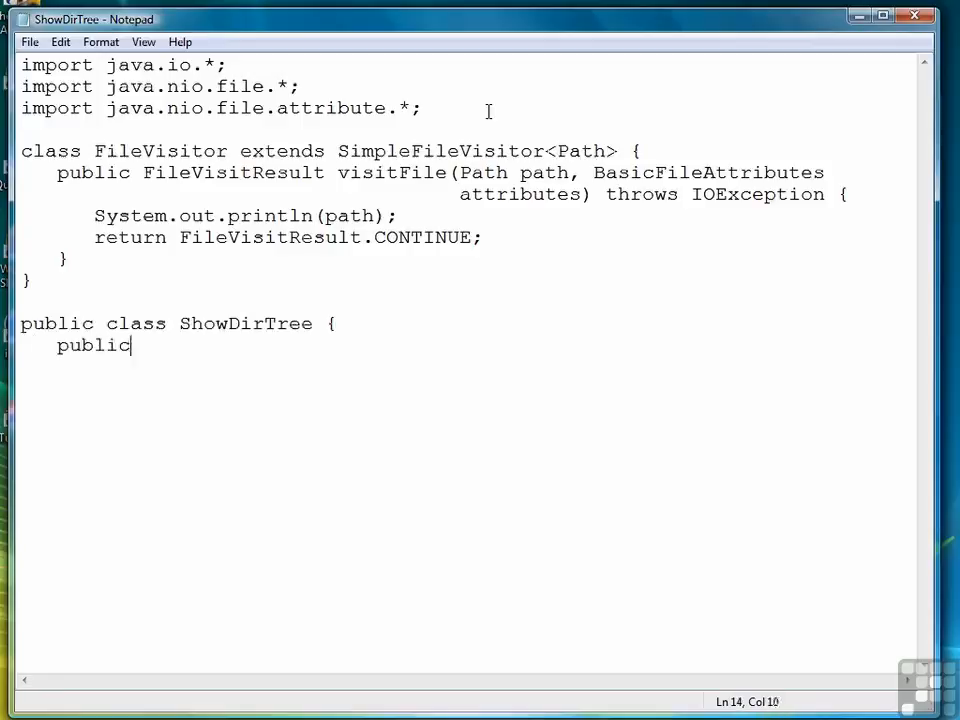
pyautogui.write('static void main')
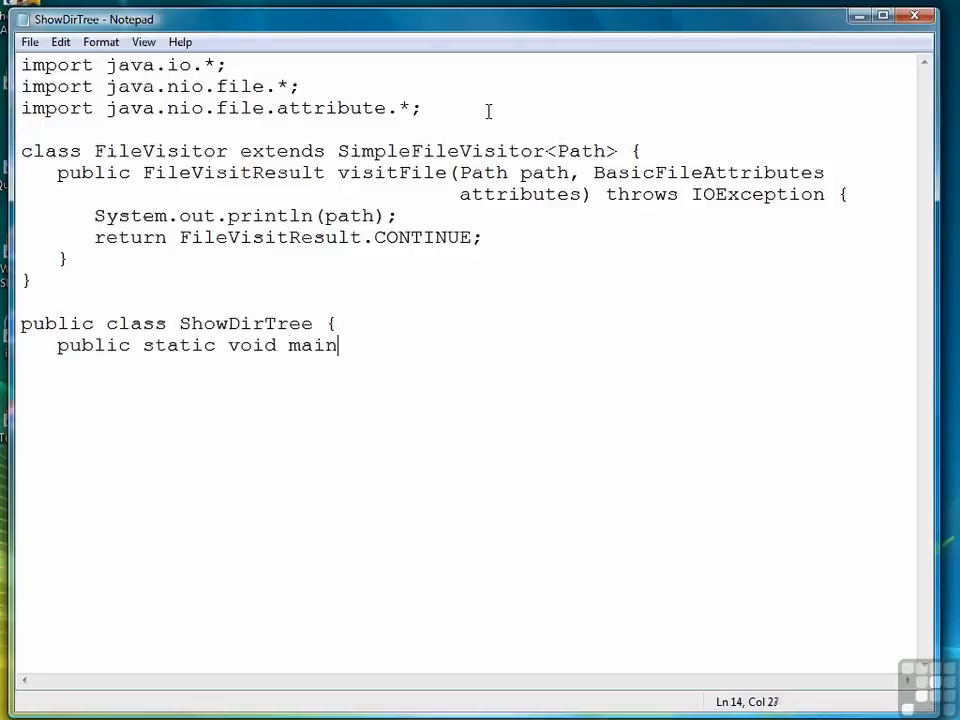
pyautogui.write('(String[] args) {')
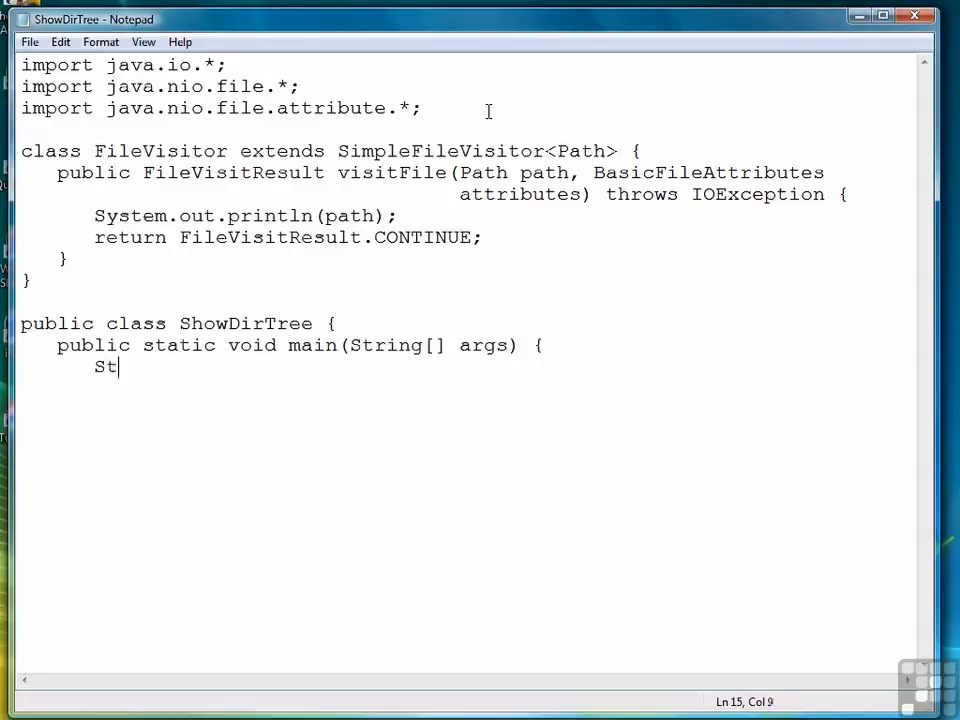
pyautogui.write('ring dir')
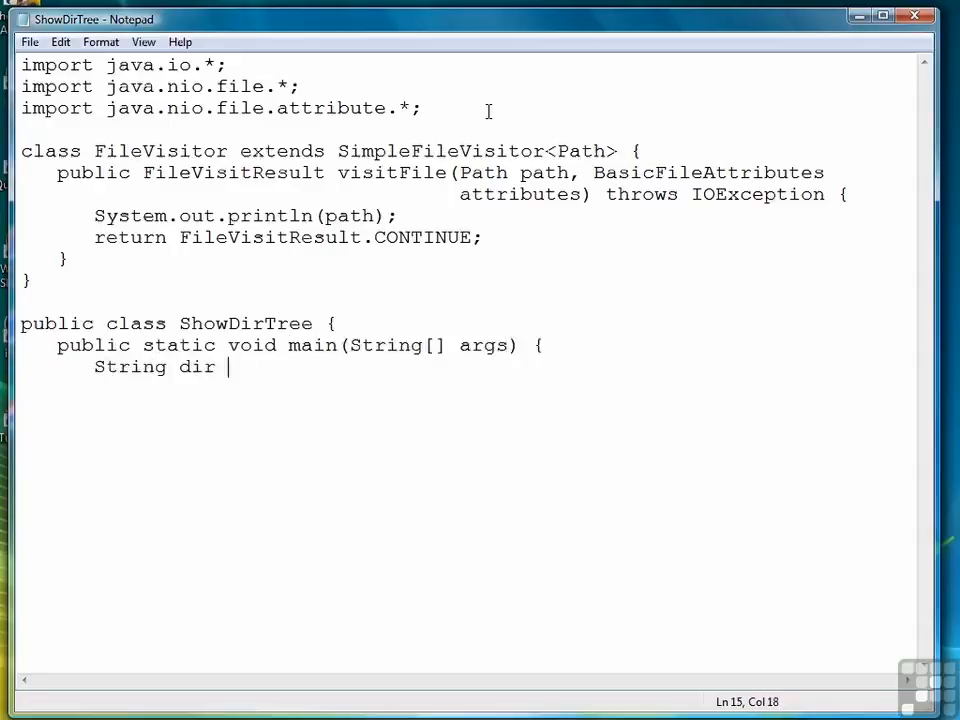
pyautogui.write('= arg')
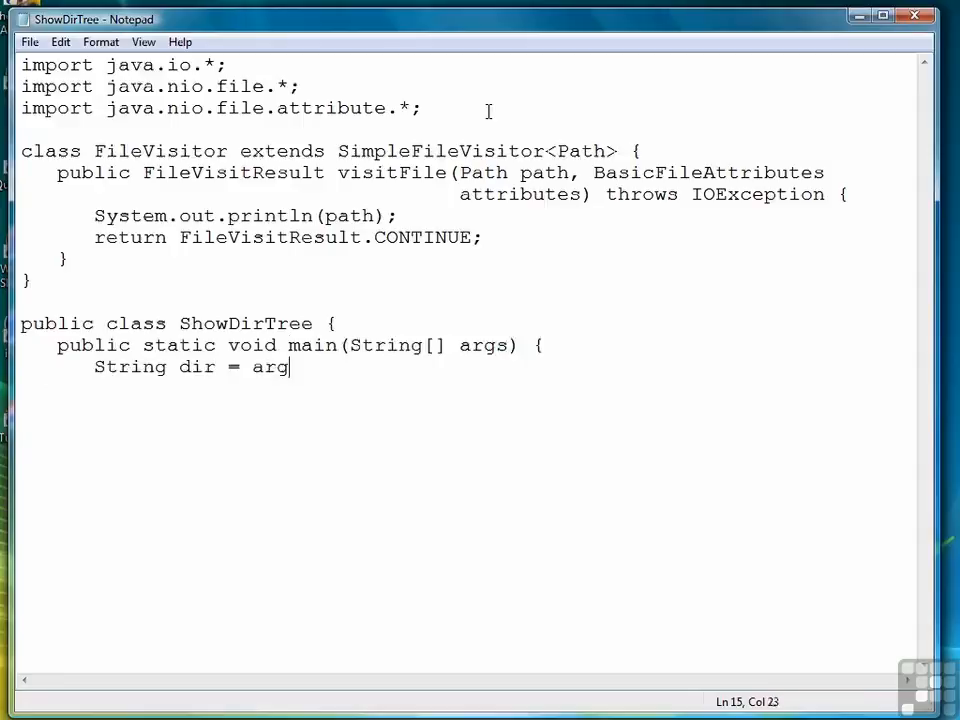
pyautogui.write('s[0];')
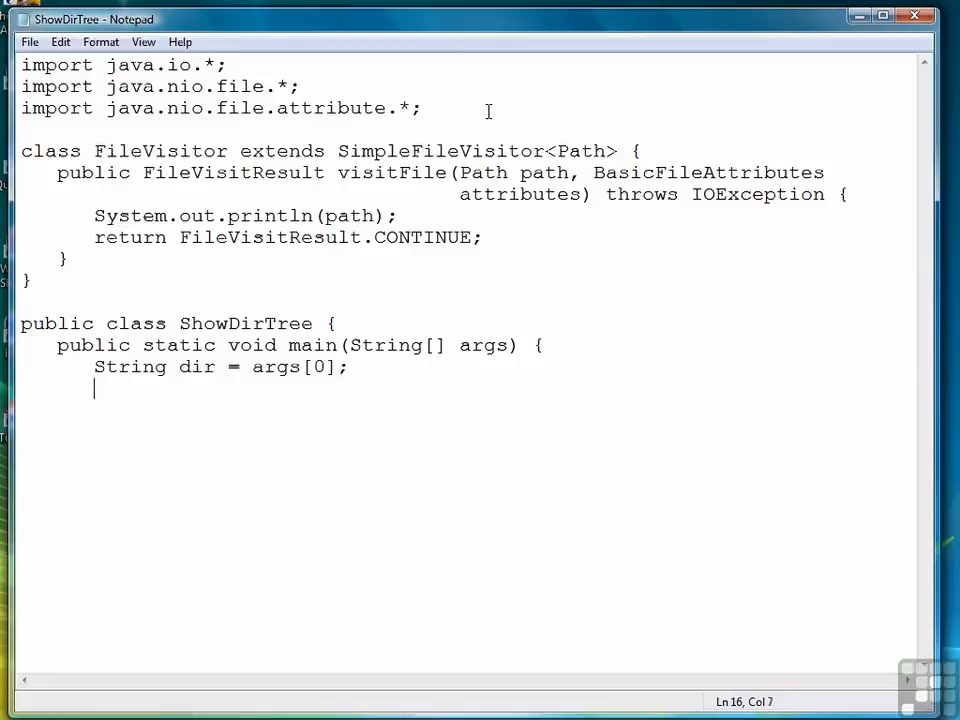
# Print "Starting directory: " + dir + ": " in main
pyautogui.write('System')
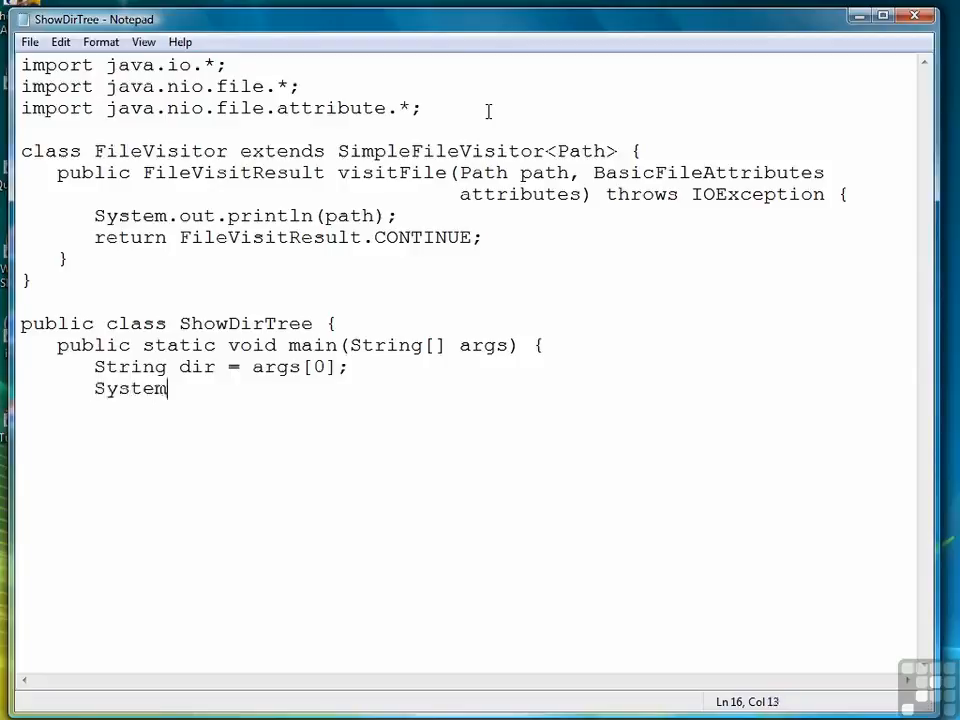
pyautogui.write('.out.prin')
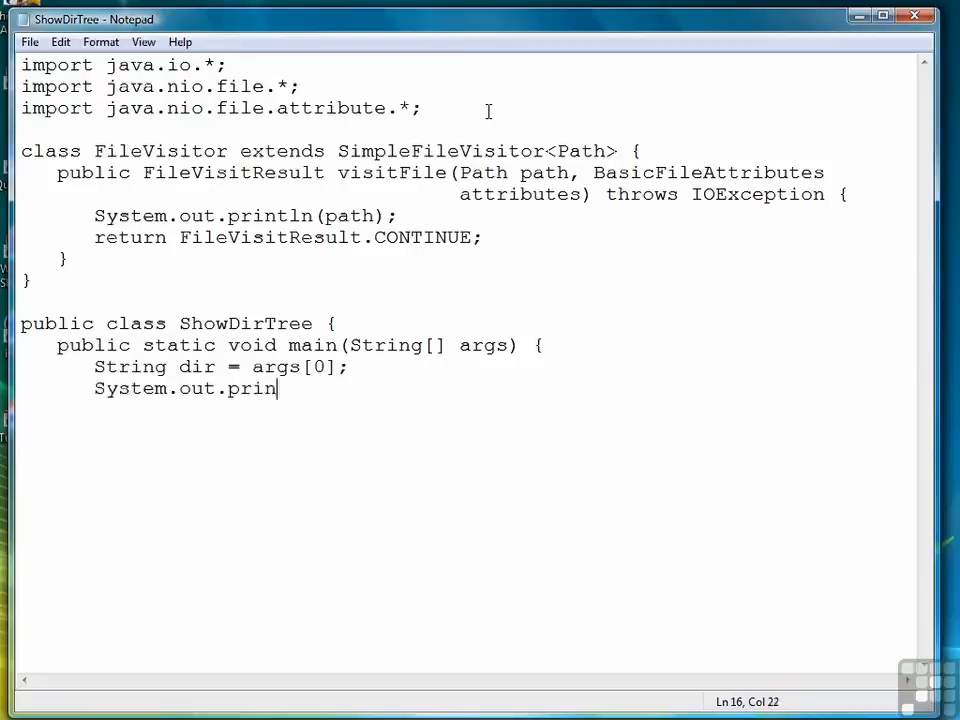
pyautogui.write('tln("Starti')
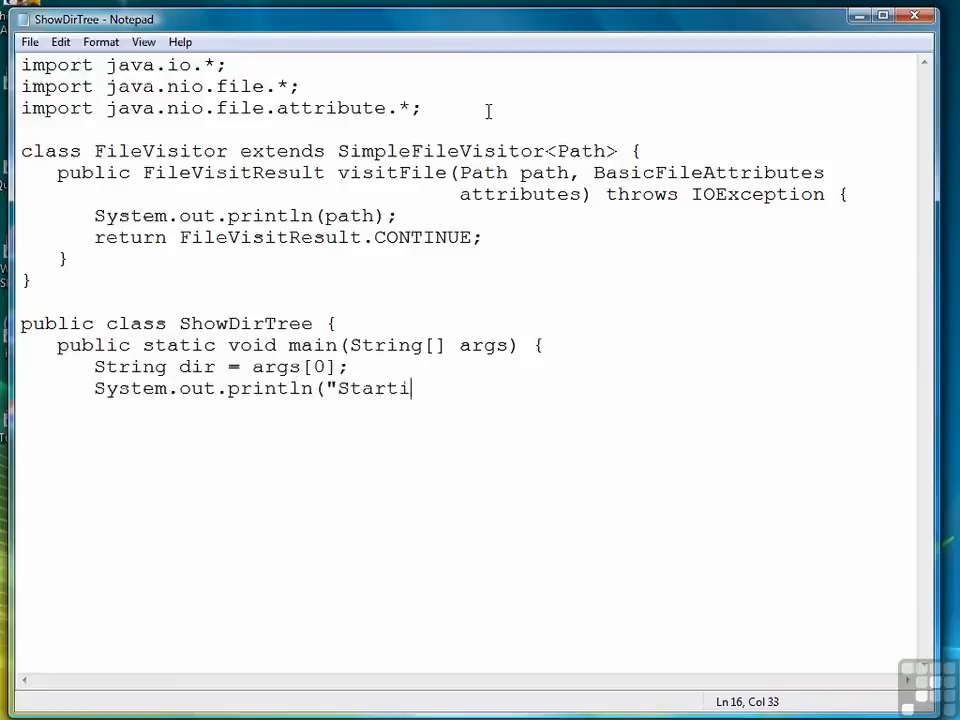
pyautogui.write('ng directory')
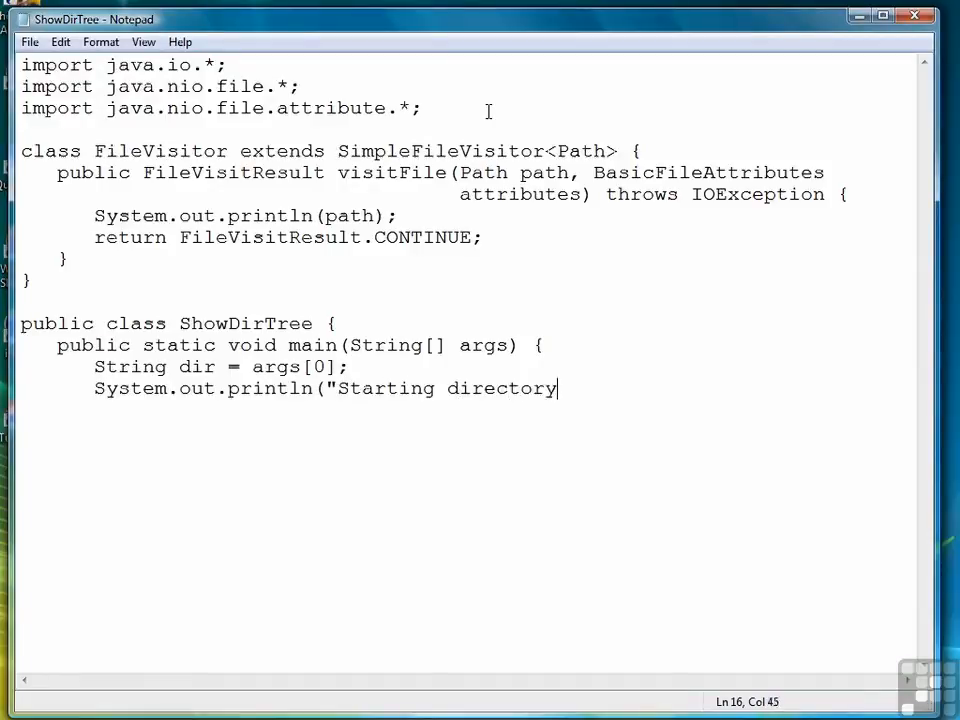
pyautogui.write(': " + dir')
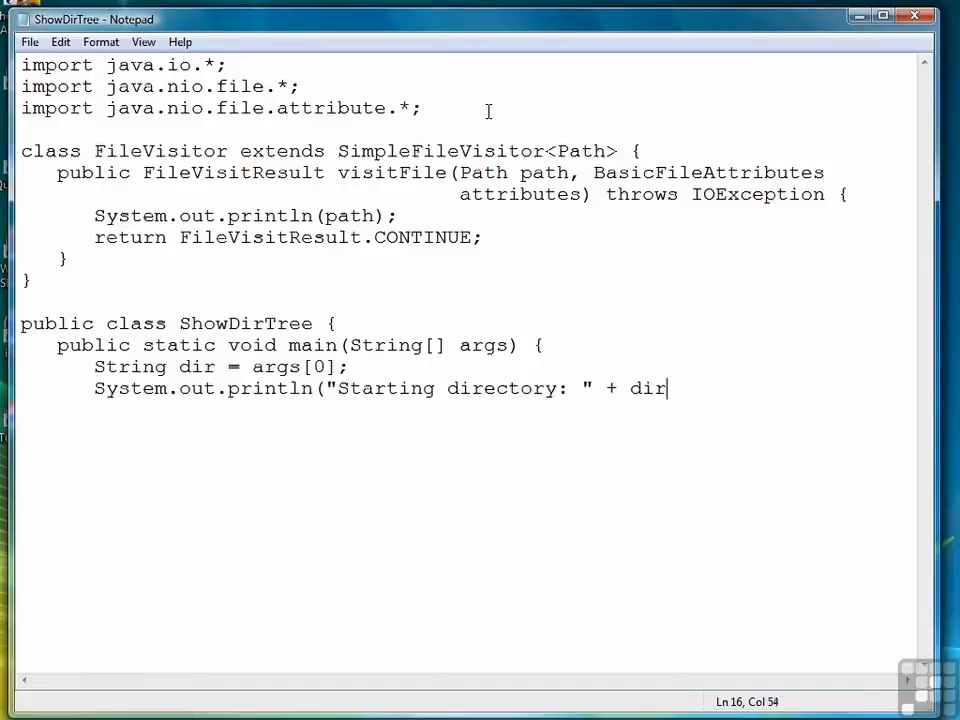
pyautogui.write('+ ": ")')
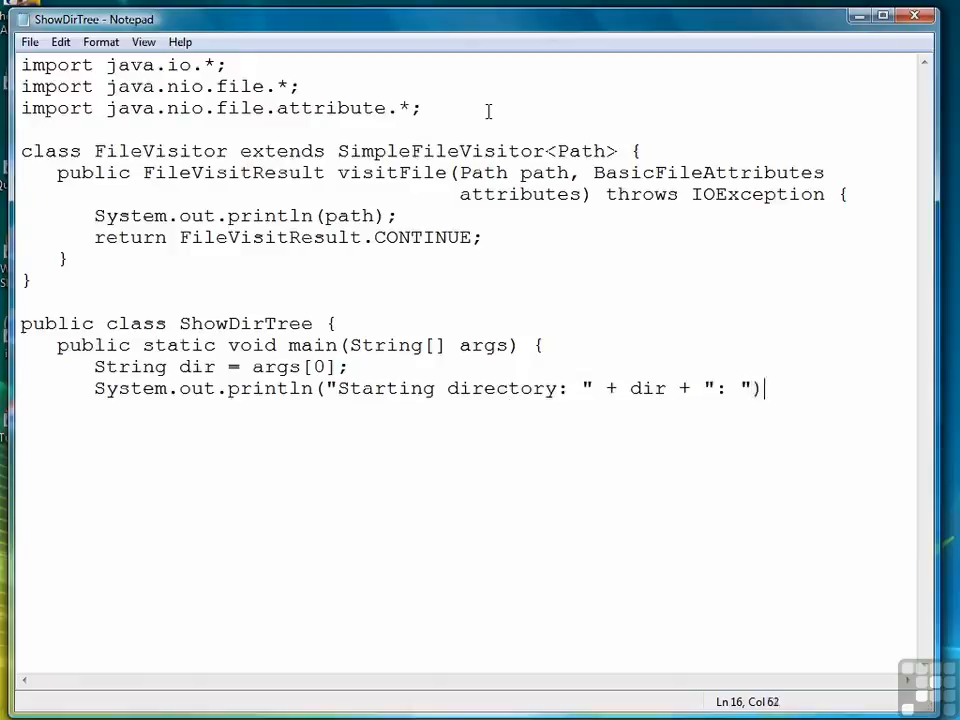
pyautogui.write(';')
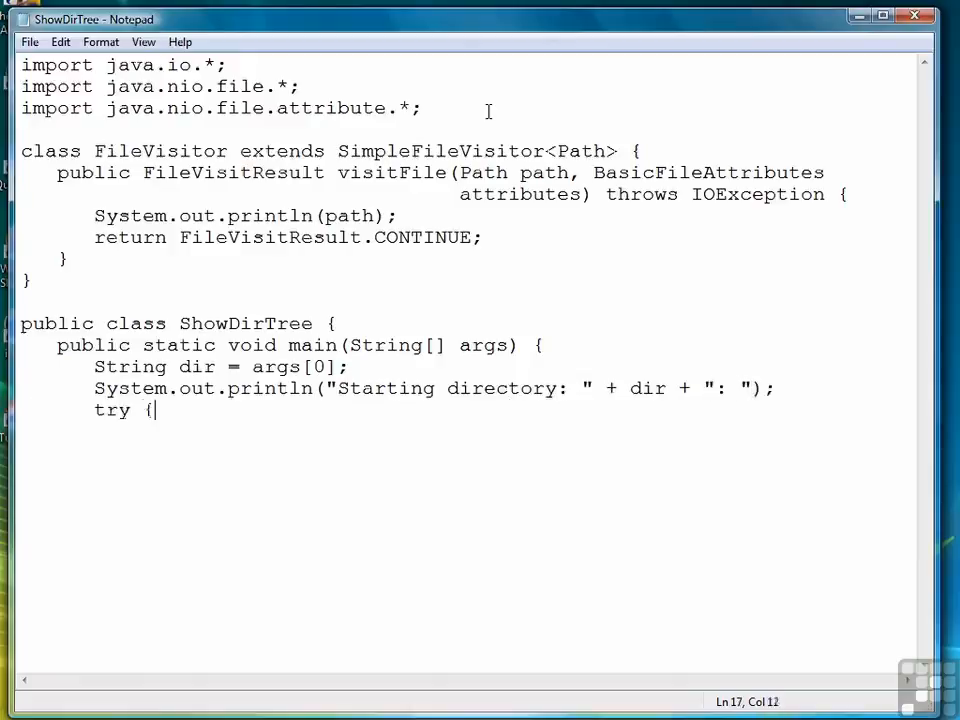
pyautogui.press('Return')
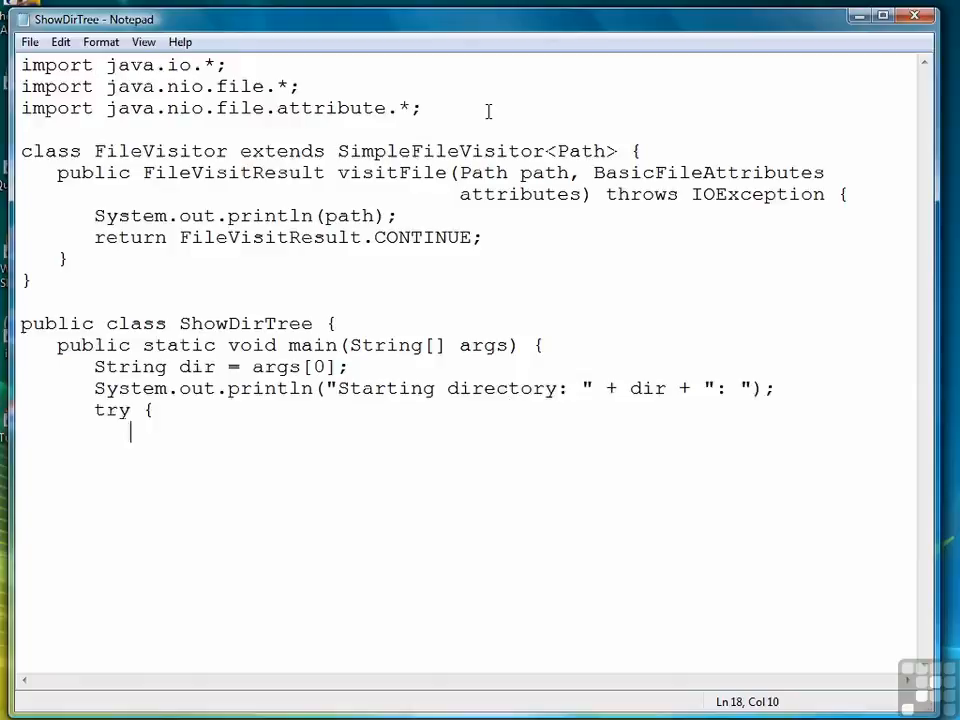
# Call Files.walkFileTree(Paths.get(dir), new FileVisitor()) inside the try block
pyautogui.write('Files.wal')
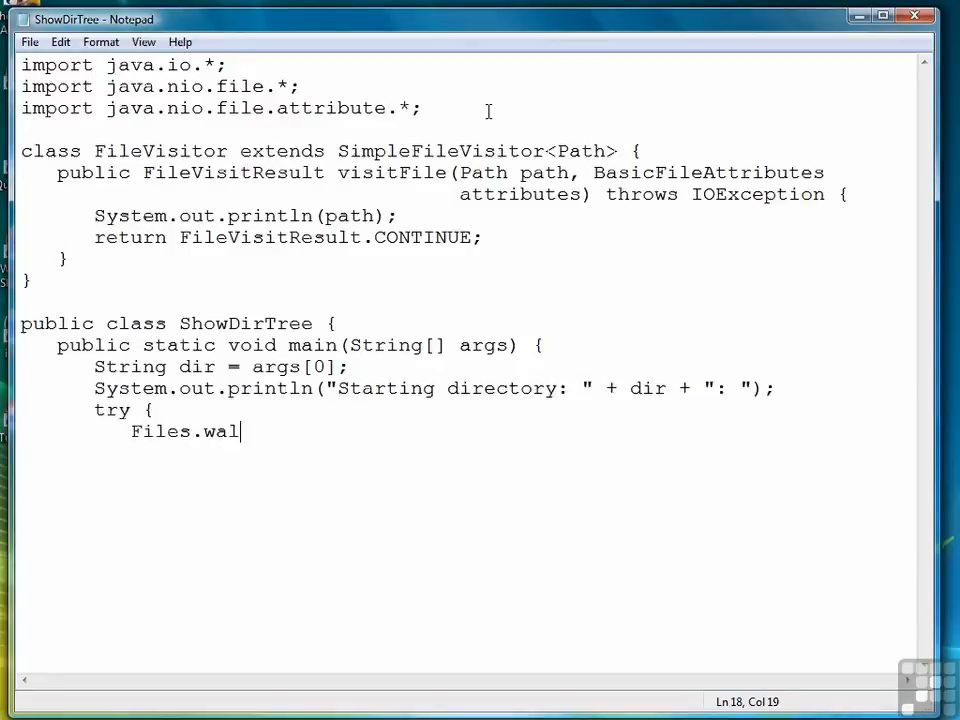
pyautogui.write('kFileTre')
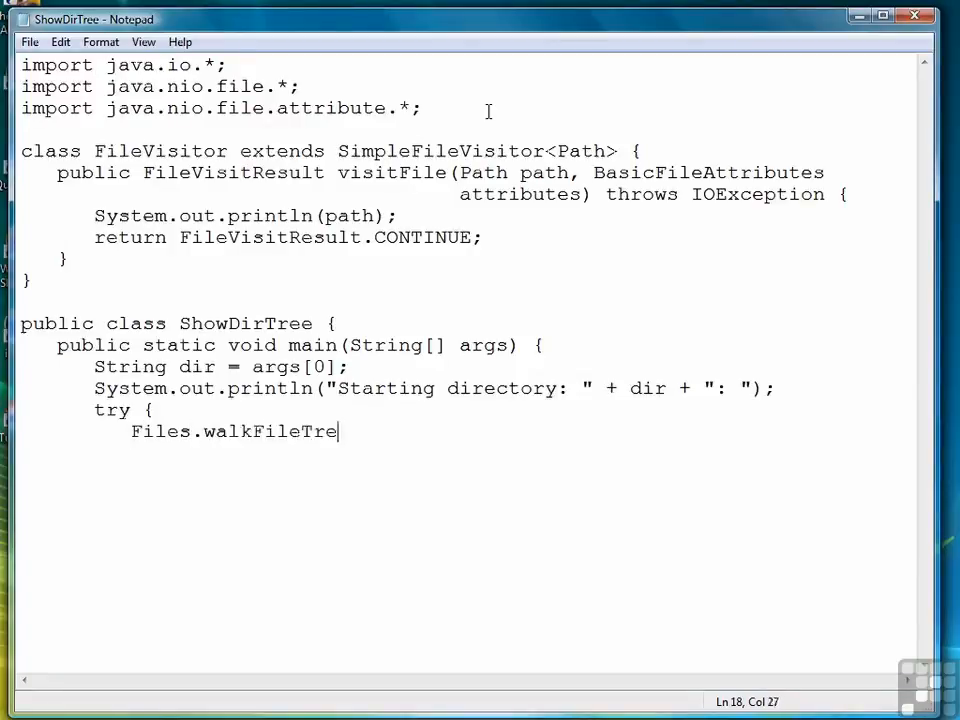
pyautogui.write('e(Paths.')
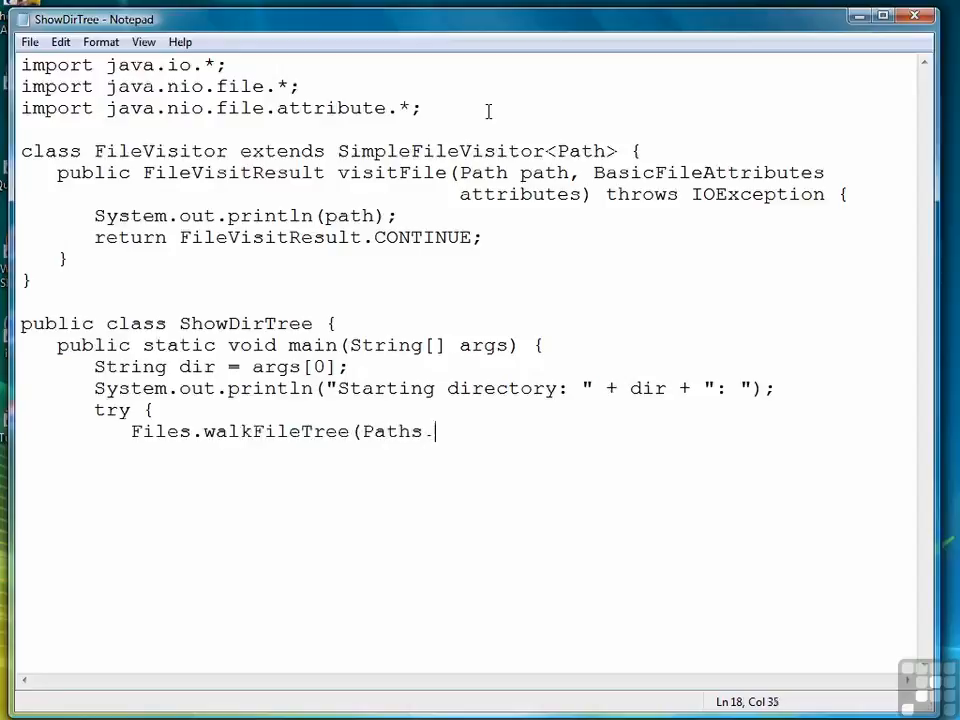
pyautogui.write('get(dir)')
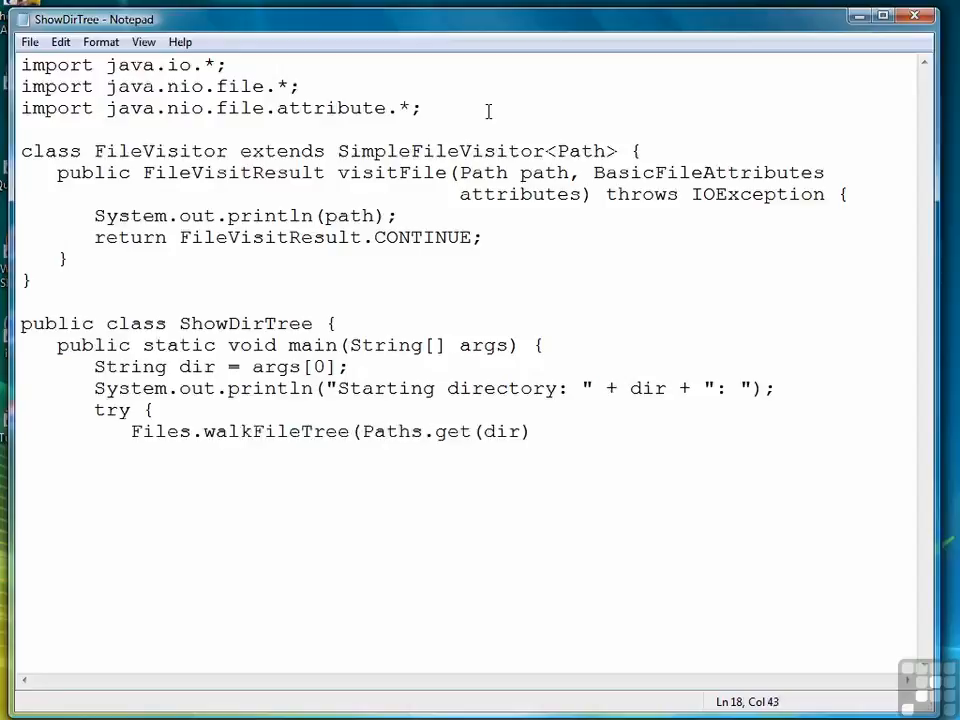
pyautogui.write(', new')
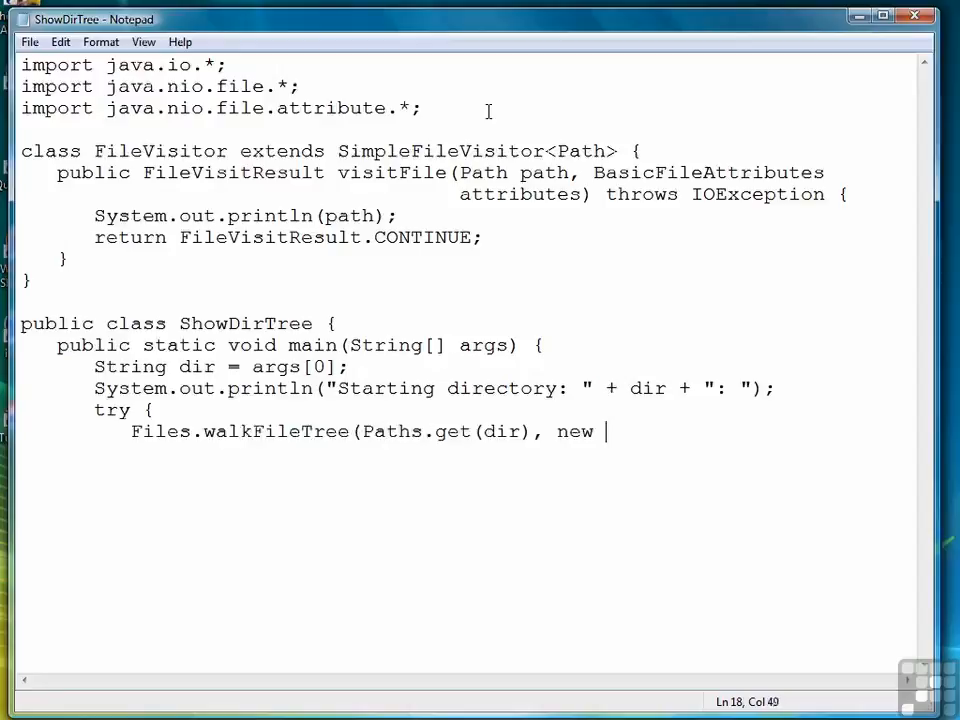
pyautogui.write('FileVisitor());')
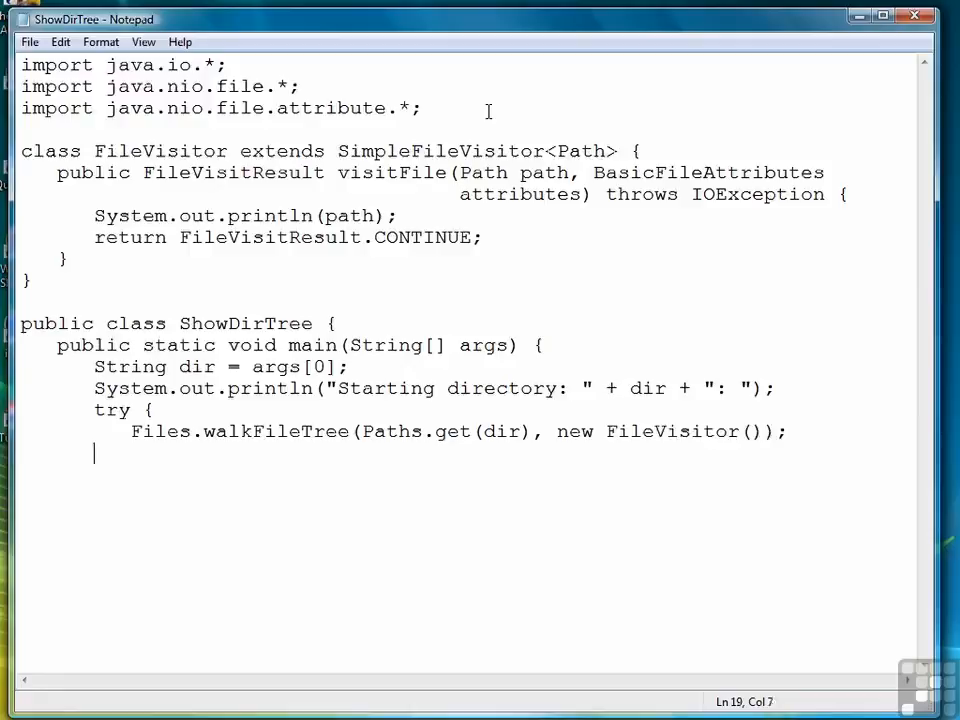
pyautogui.write('}')
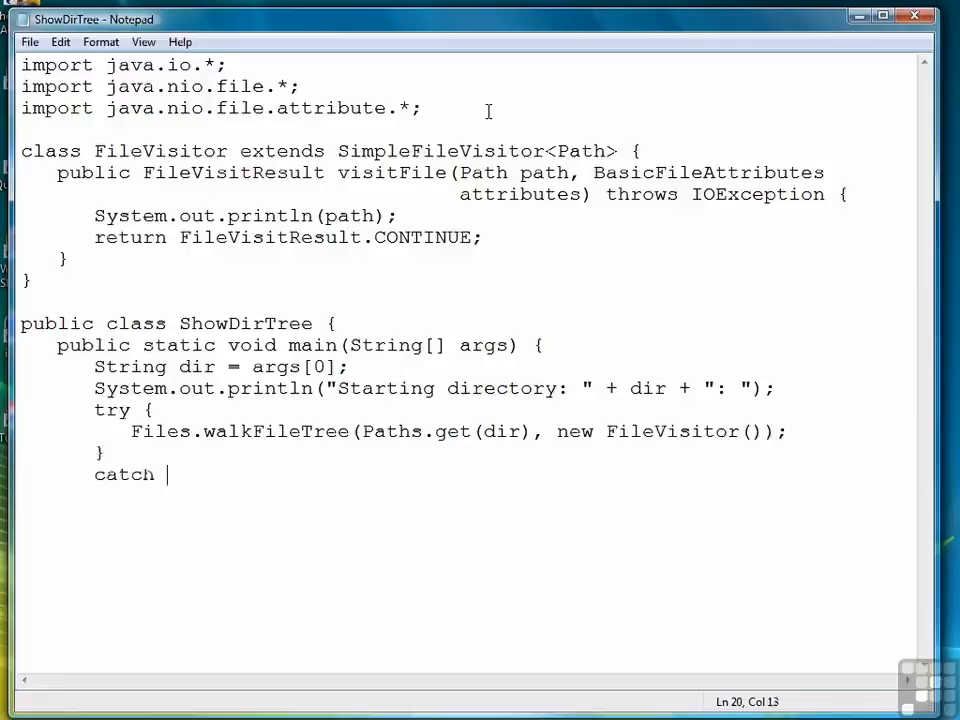
# Catch IOException and print "Error walking directory tree.", leaving lines for closing braces
pyautogui.write('(IOExcep')
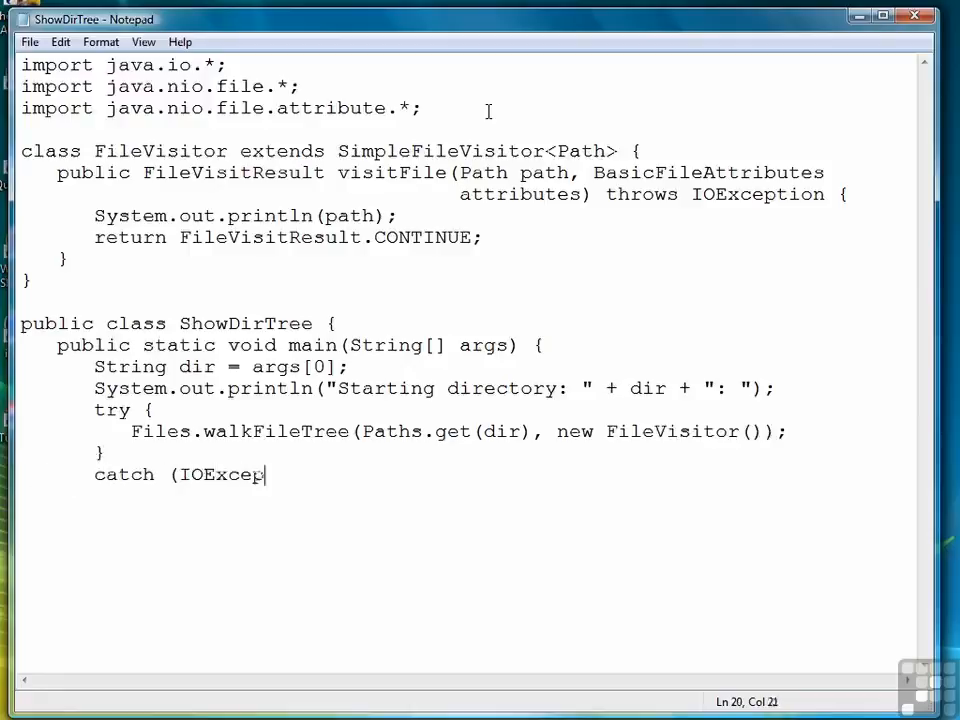
pyautogui.write('tion e) {')
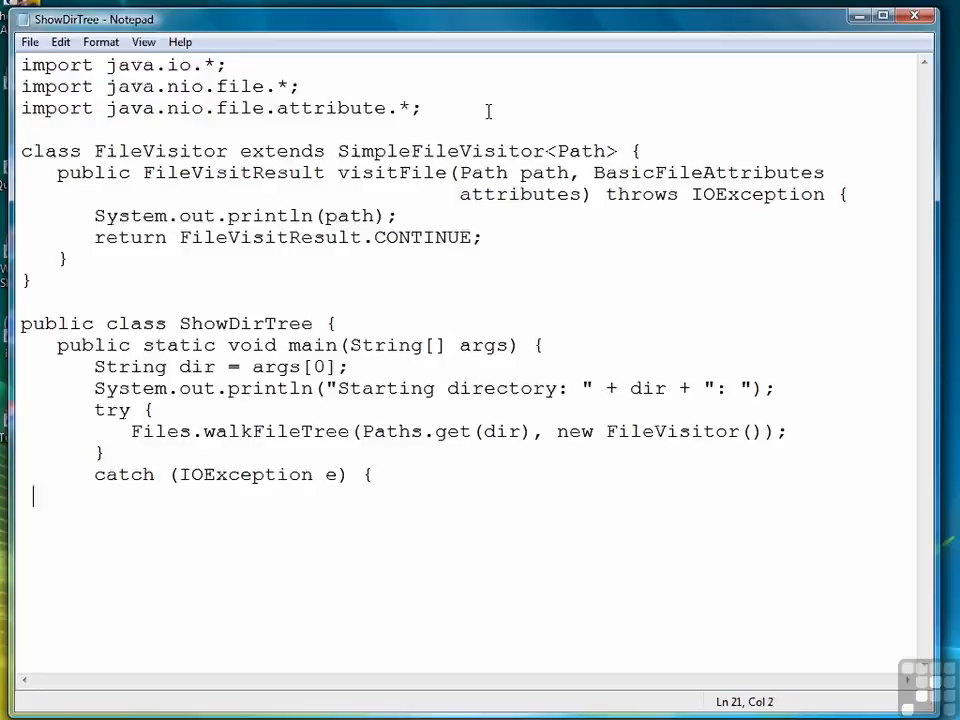
pyautogui.write('System.out.p')
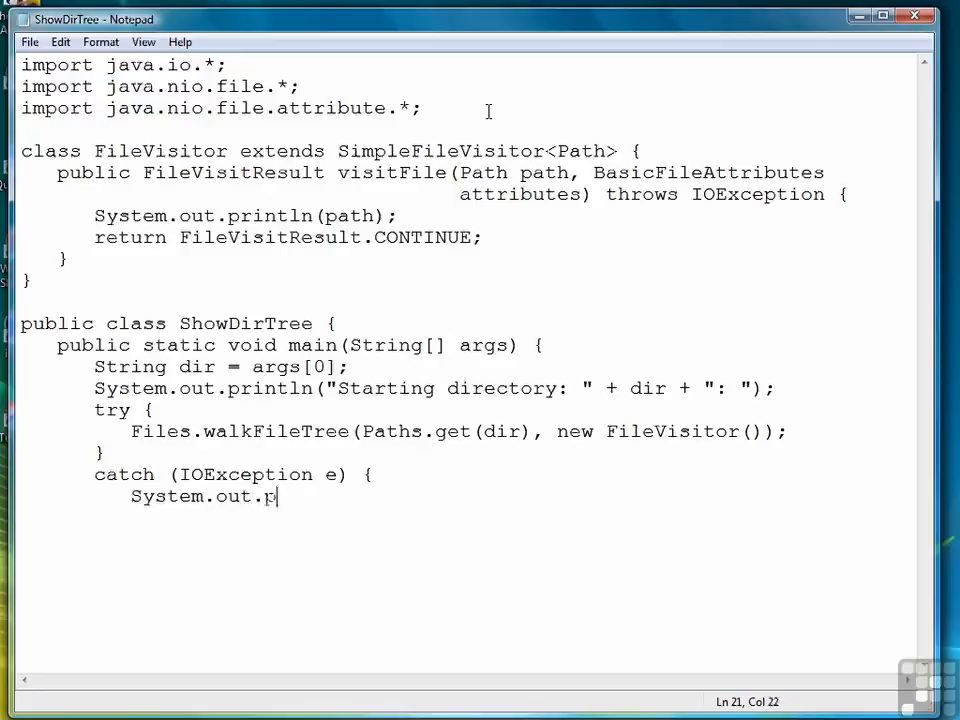
pyautogui.write('rintln("Error w')
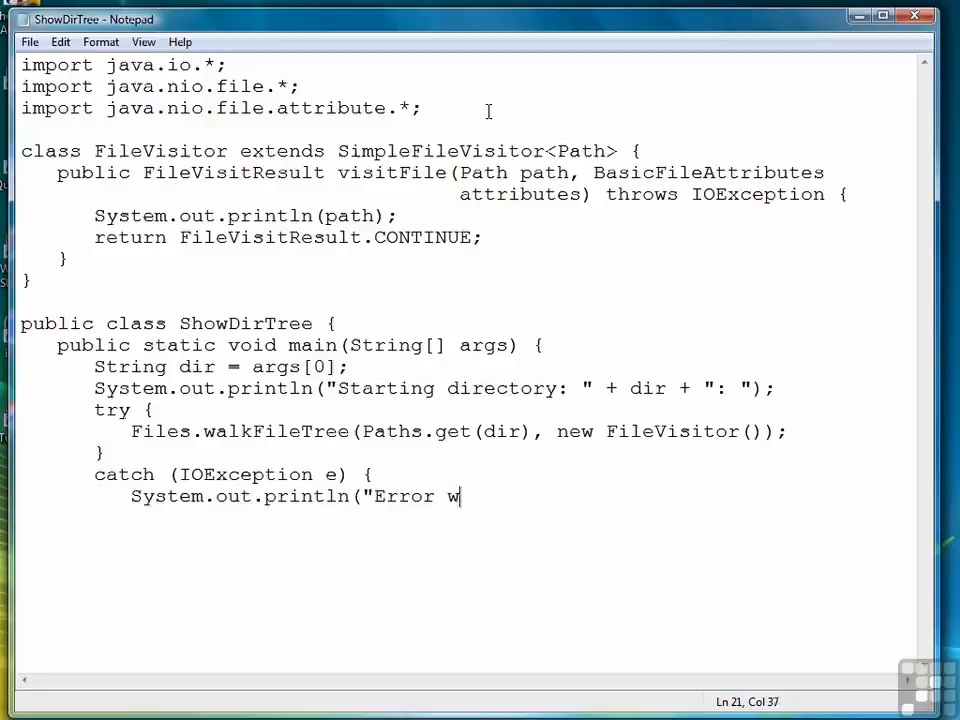
pyautogui.write('alking directory')
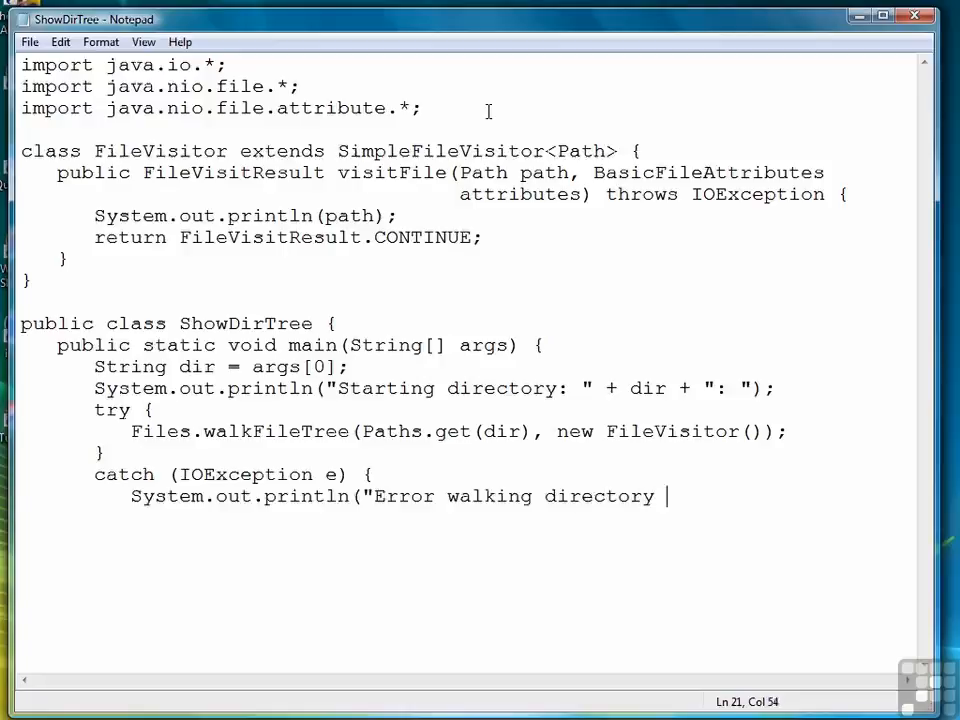
pyautogui.write('tree.");')
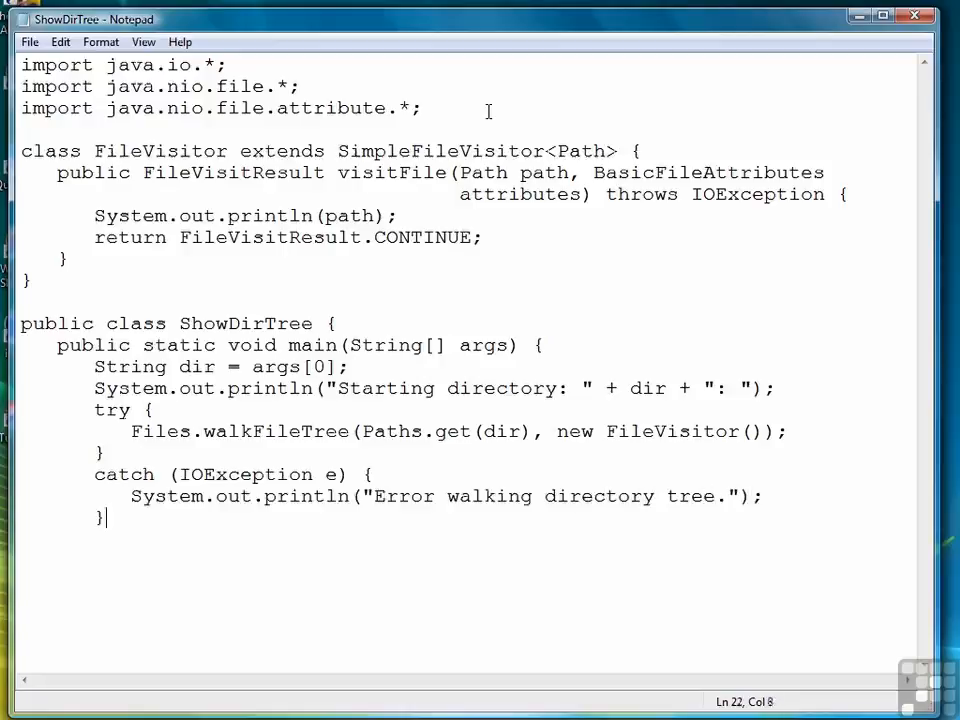
pyautogui.press('Enter')
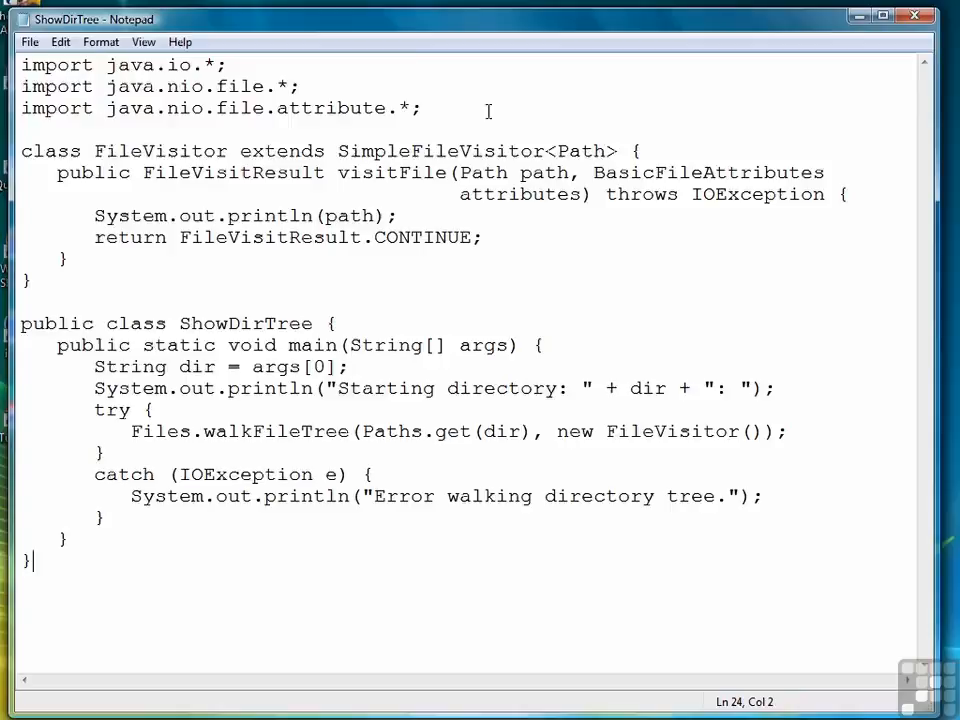
pyautogui.click(30, 42)
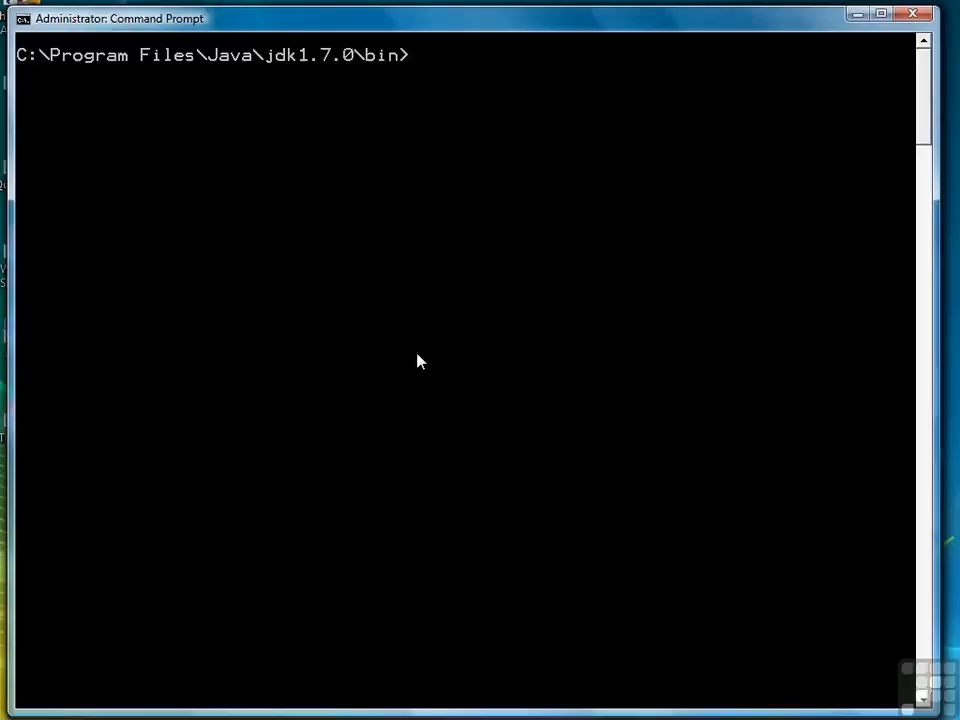
# Compile ShowDirTree.java with javac and run ShowDirTree on c:\data
pyautogui.write('javac Show')
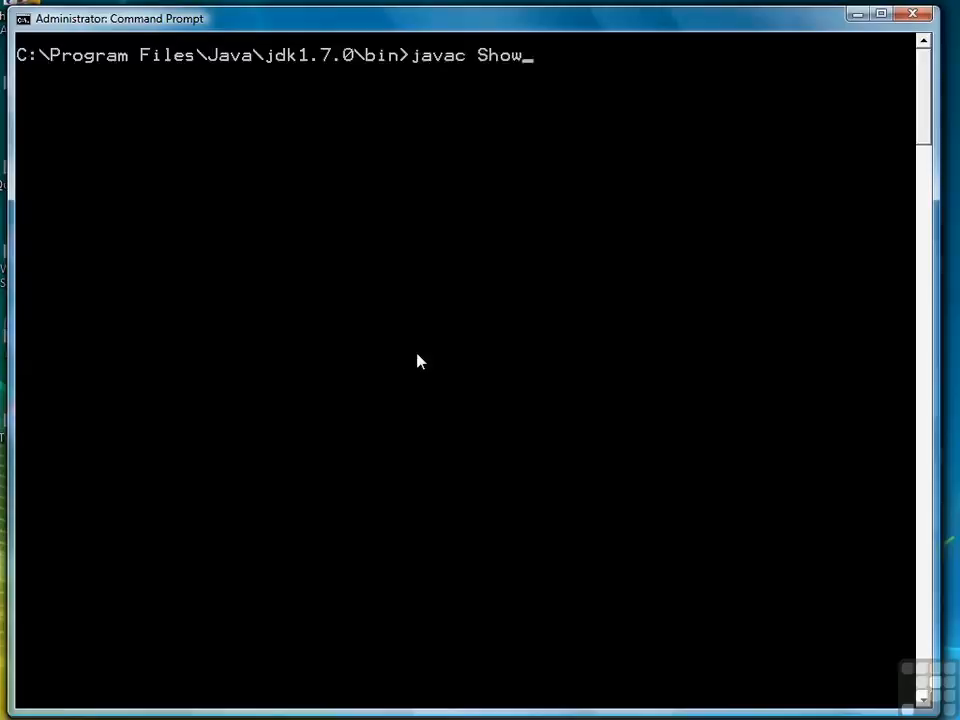
pyautogui.write('DirTree.java')
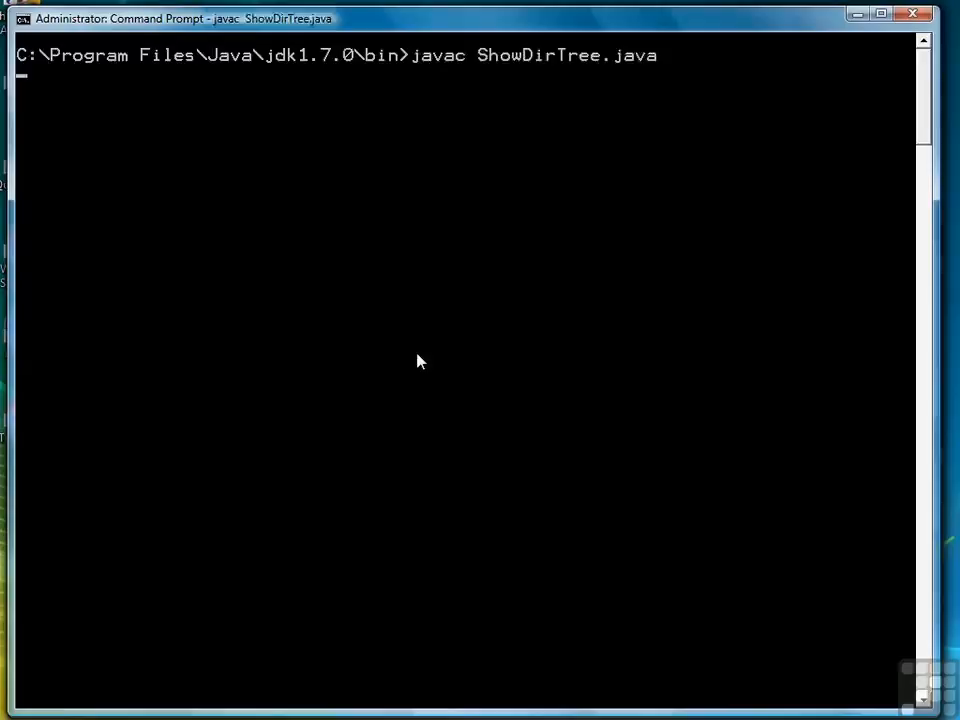
pyautogui.write('java Show')
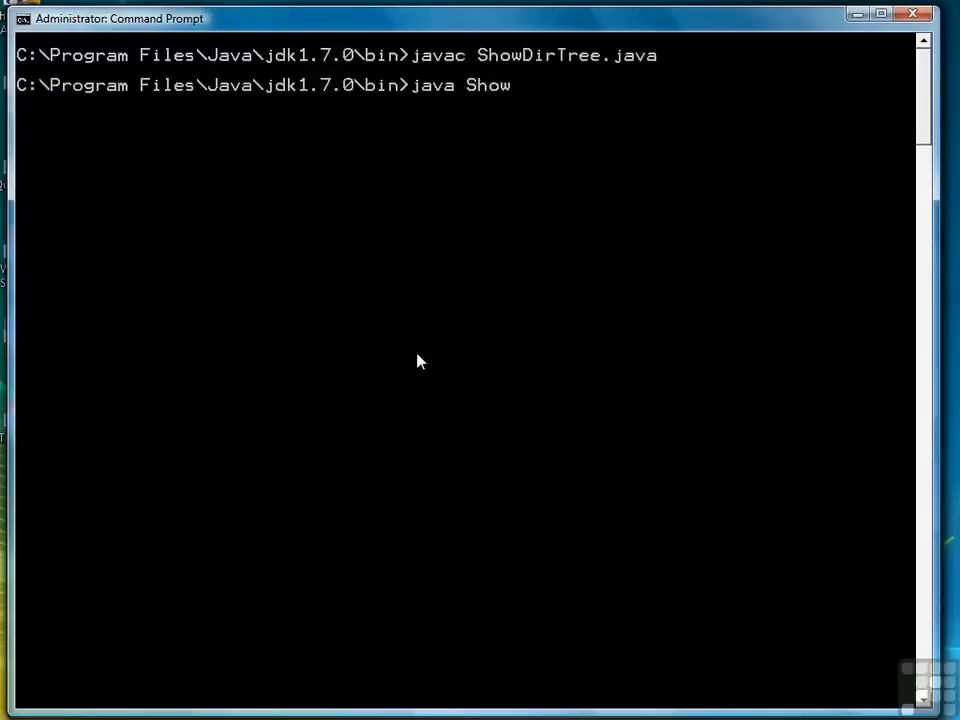
pyautogui.write('DirTree c:\\\\data')
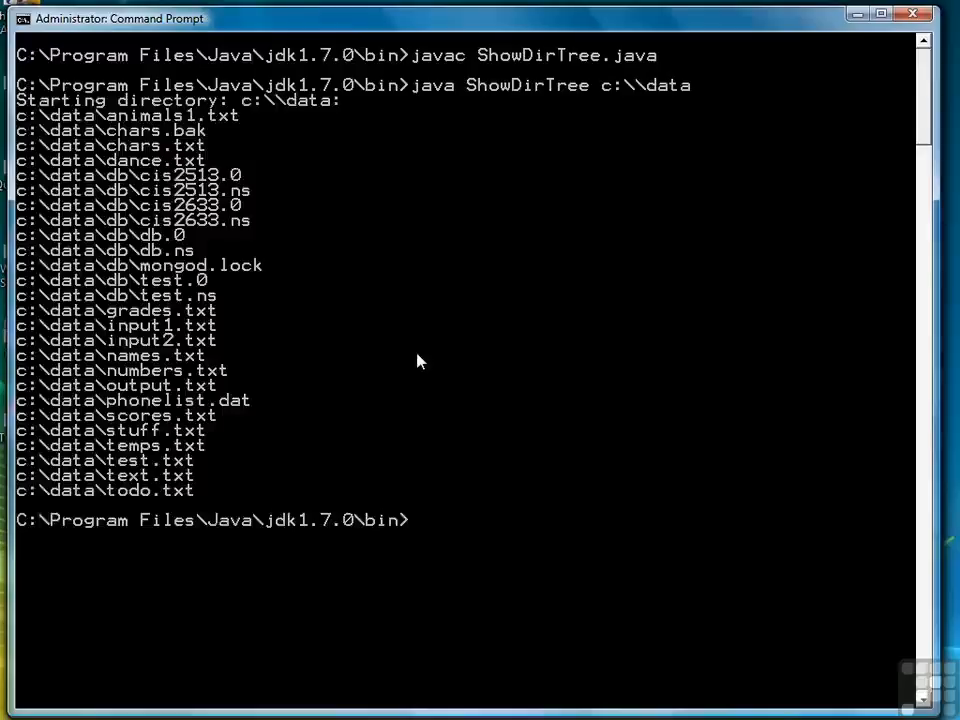
# Begin a ShowDirTree run on the c:\windows folder
pyautogui.write('java Sh')
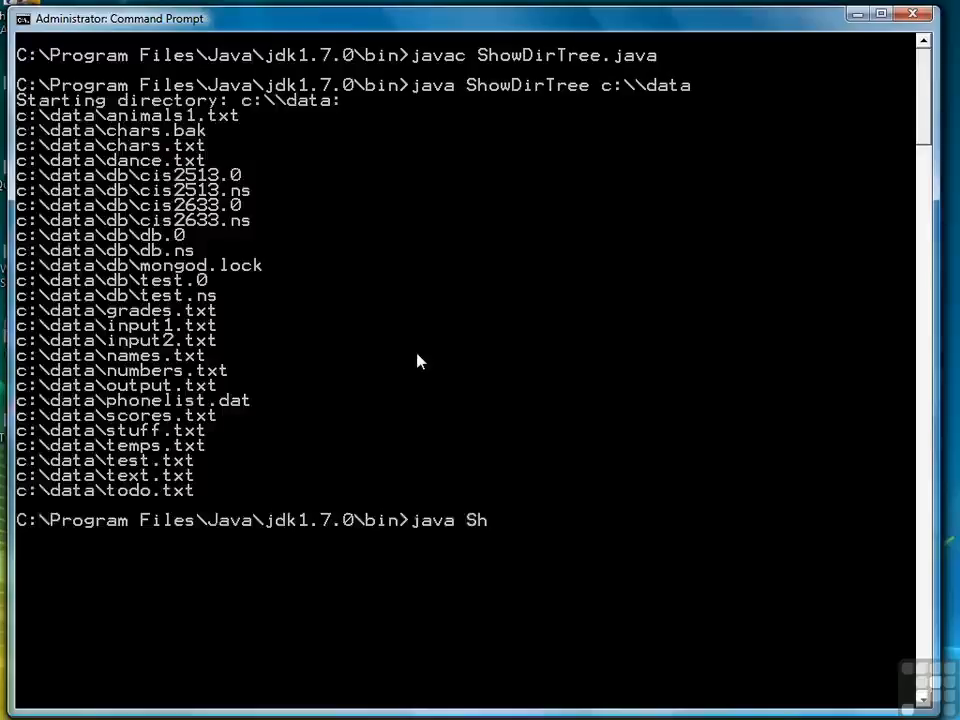
pyautogui.write('owDirTree')
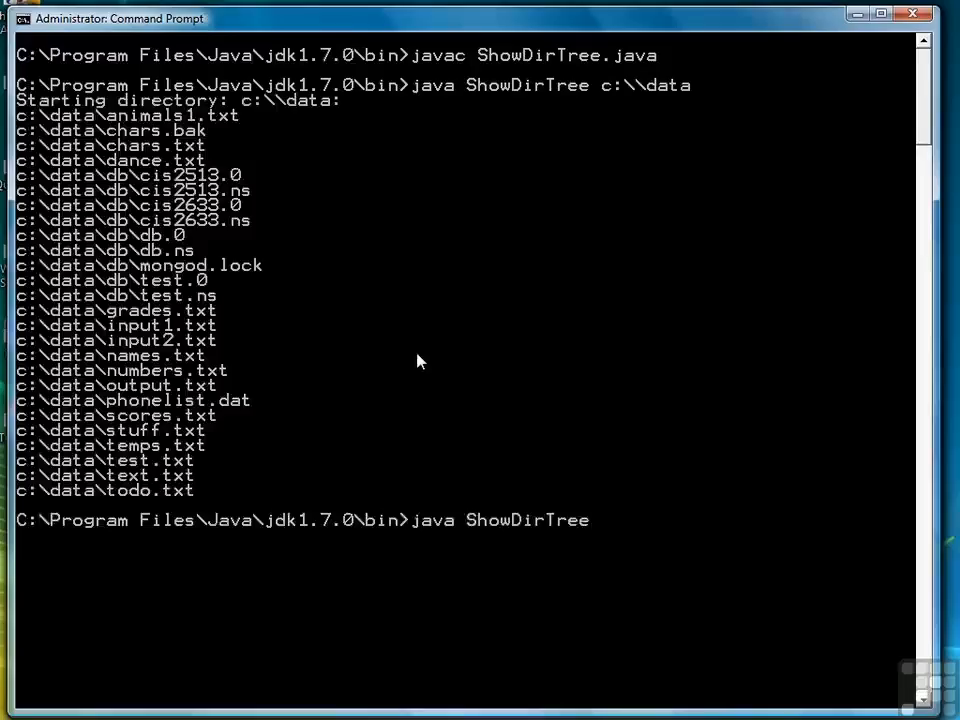
pyautogui.write('c:\\\\window')
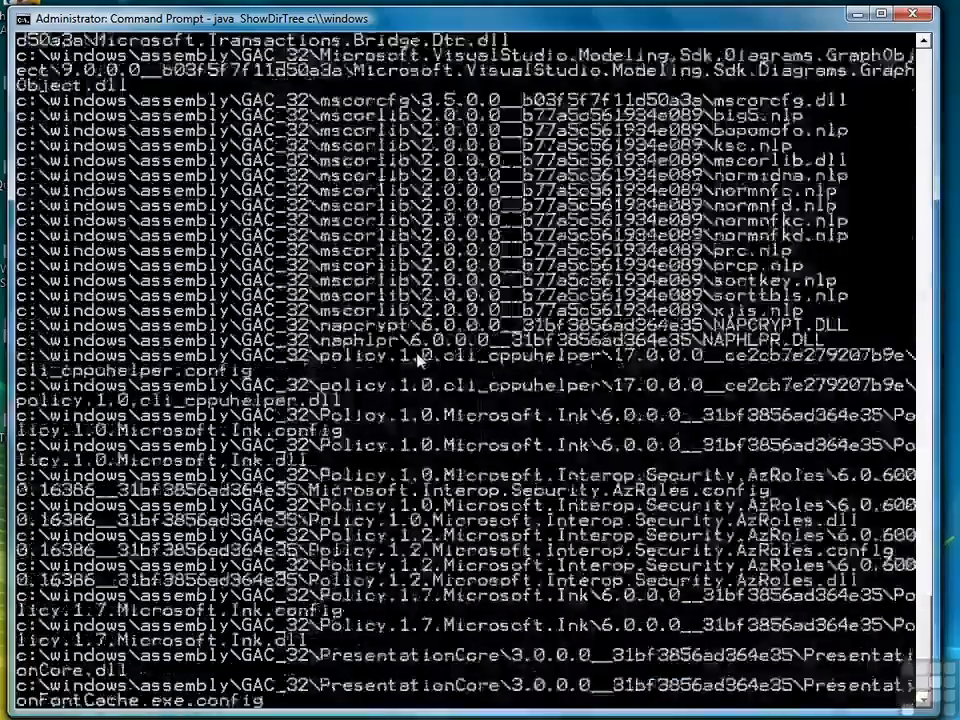
# After the c:\windows listing, run ShowDirTree on unquoted c:\program files
pyautogui.scroll(-3)
pyautogui.write('java Sho')
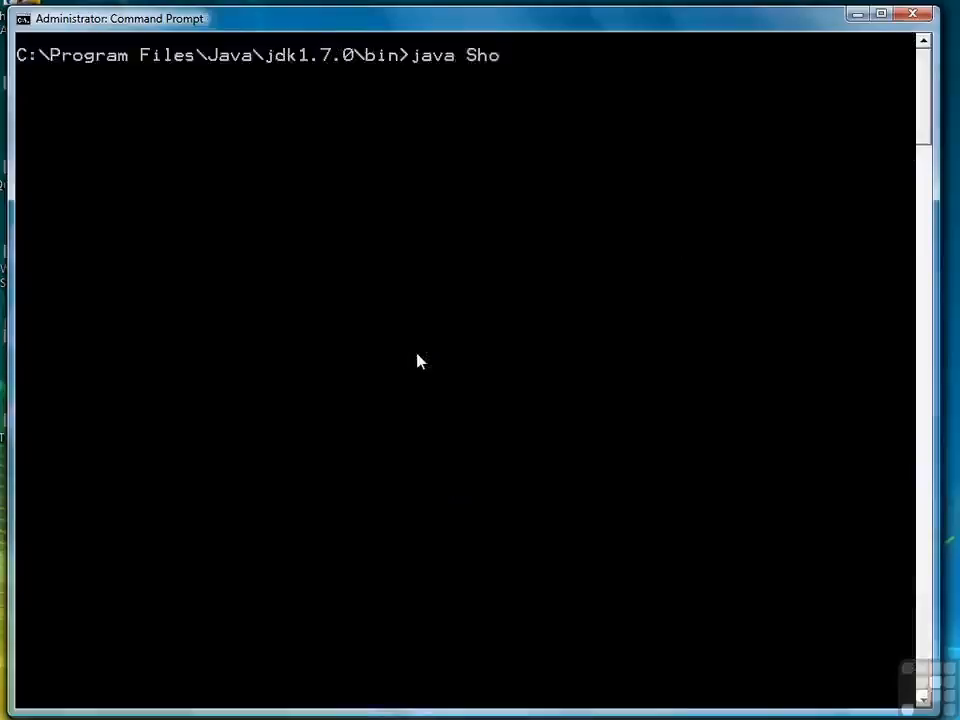
pyautogui.write('wDirTree c:')
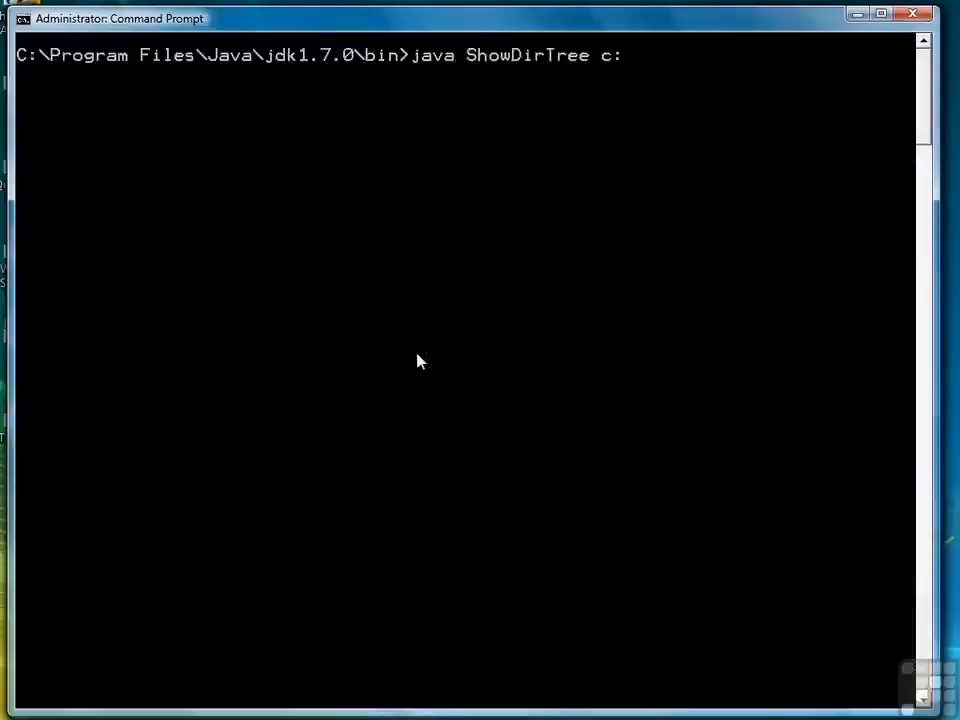
pyautogui.write('\\progra')
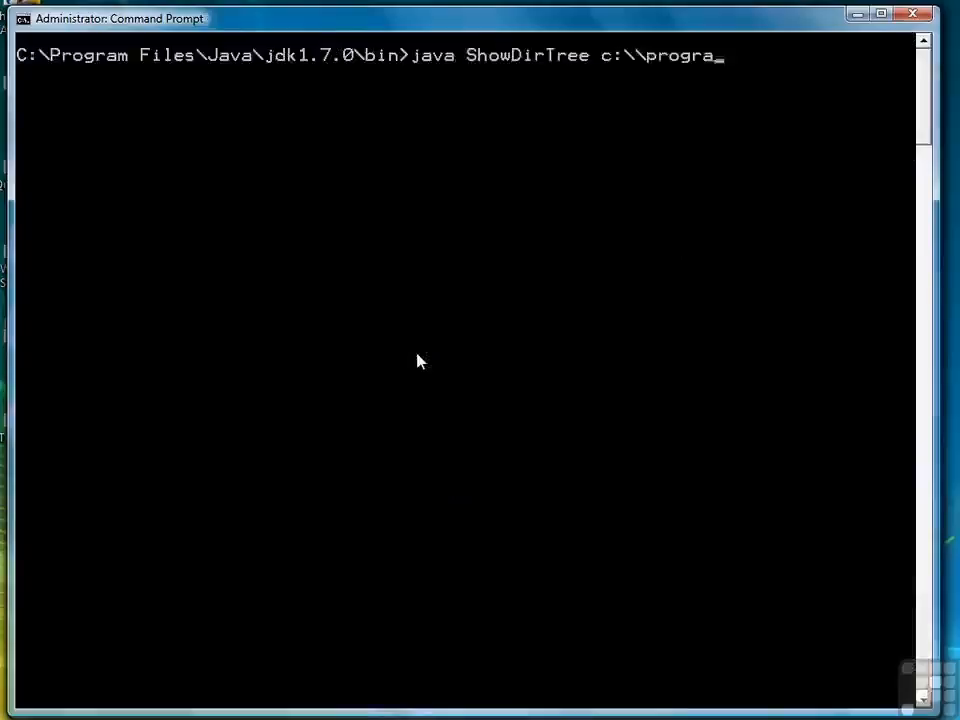
pyautogui.write('m files')
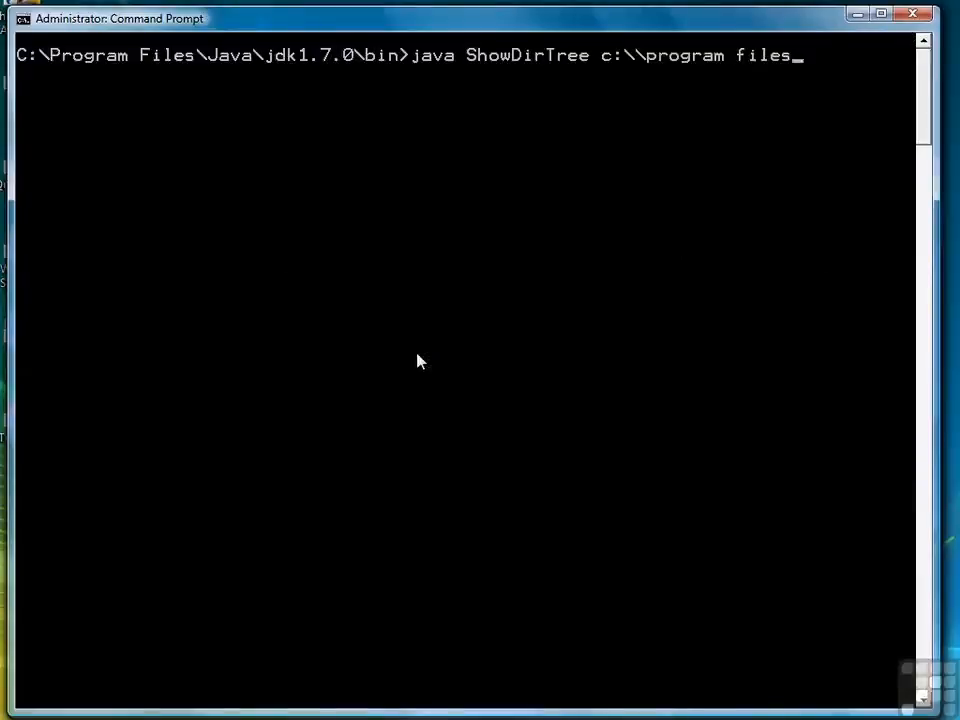
pyautogui.press('Return')
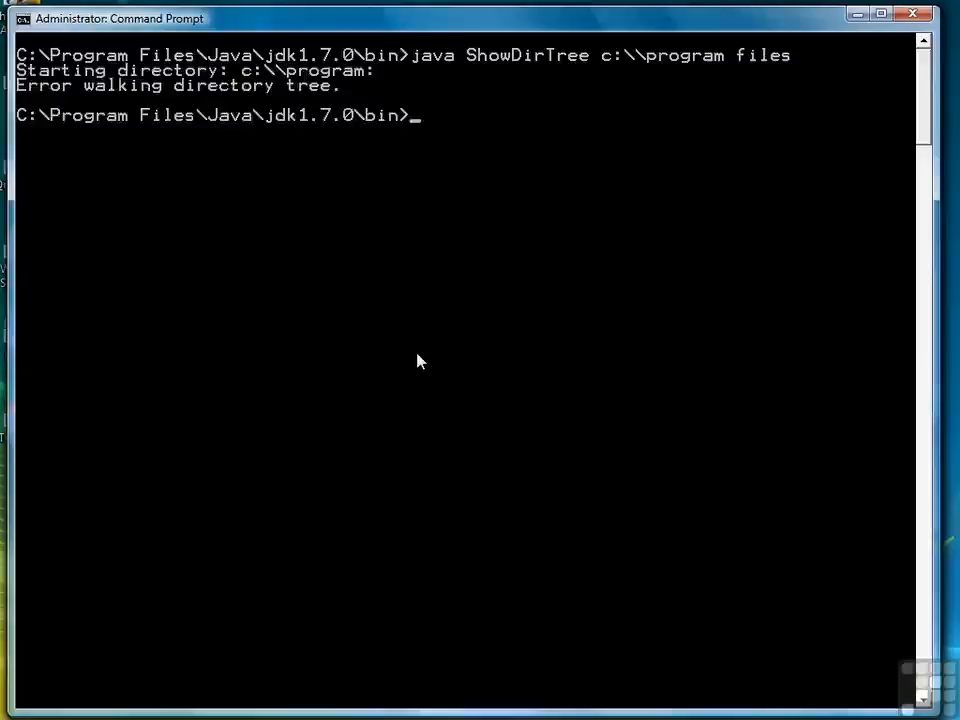
pyautogui.moveTo(737, 71)
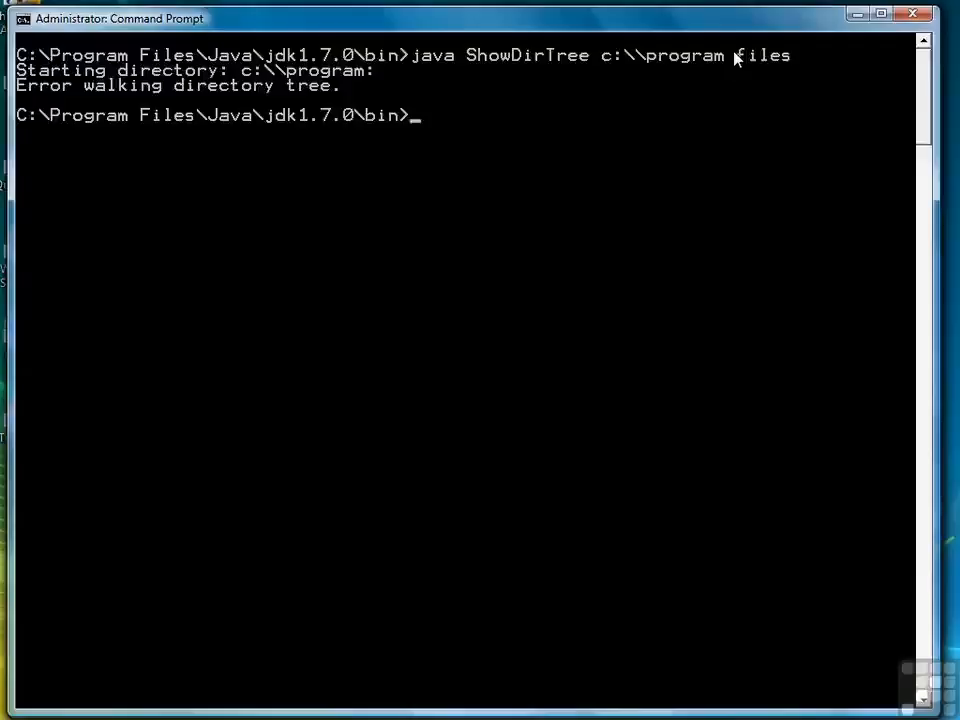
# Type java ShowDirTree c:\"program files" at the prompt without running it
pyautogui.write('java Sho')
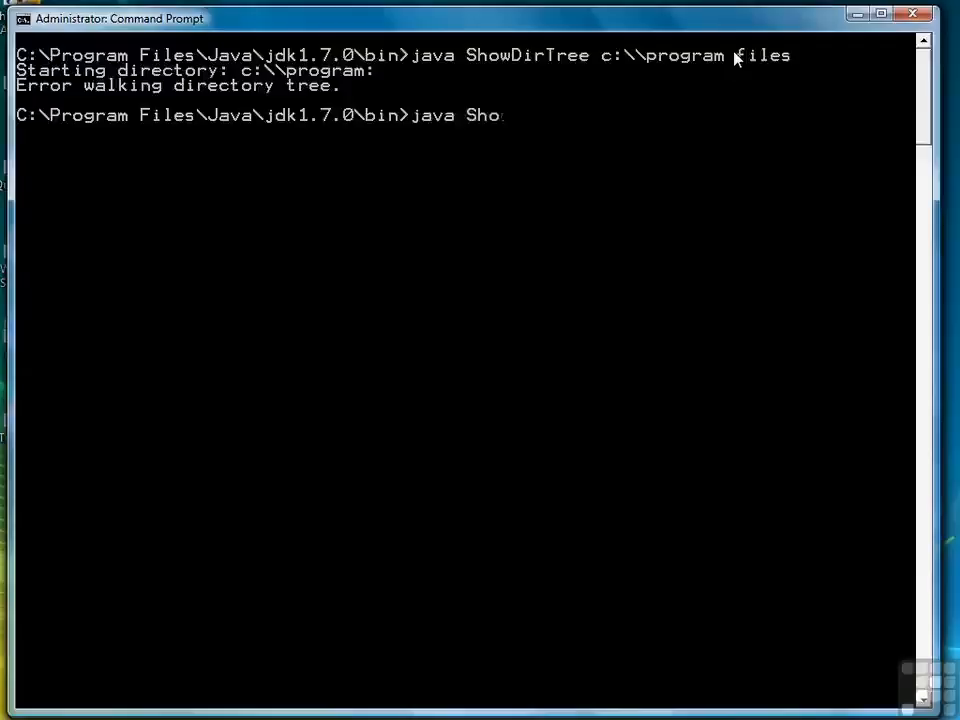
pyautogui.write('wDirTree')
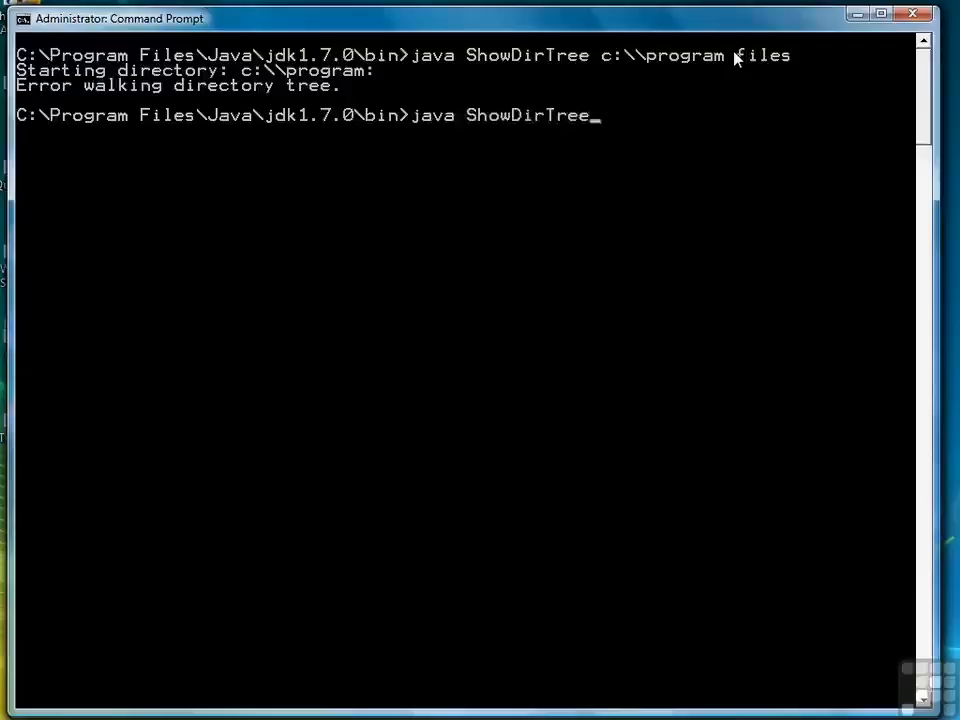
pyautogui.write('c:\\\\"p')
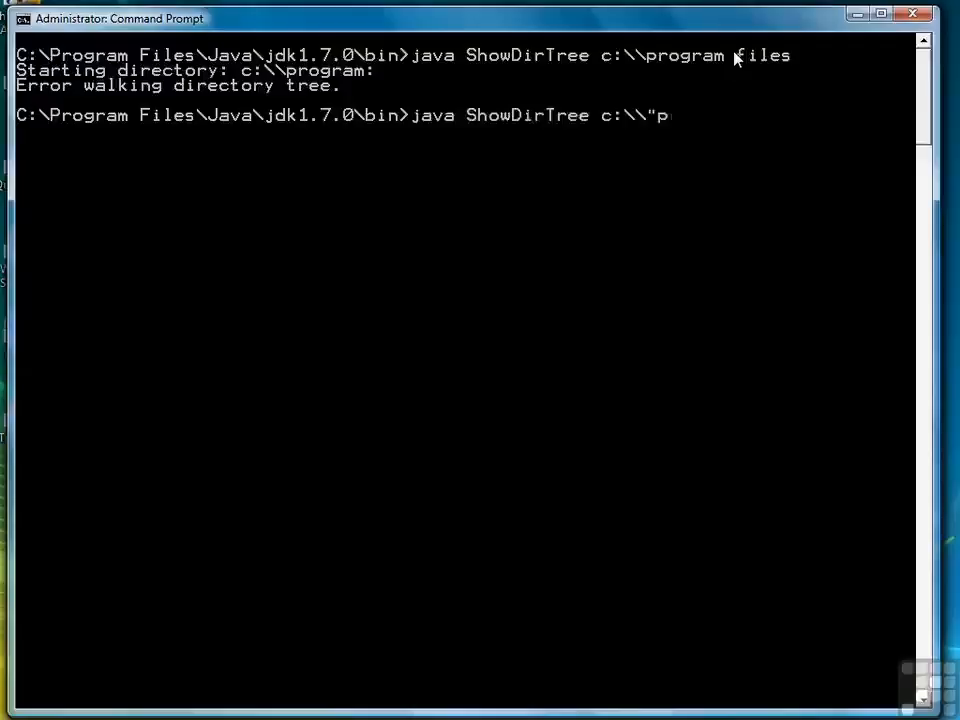
pyautogui.write('rogram fi')
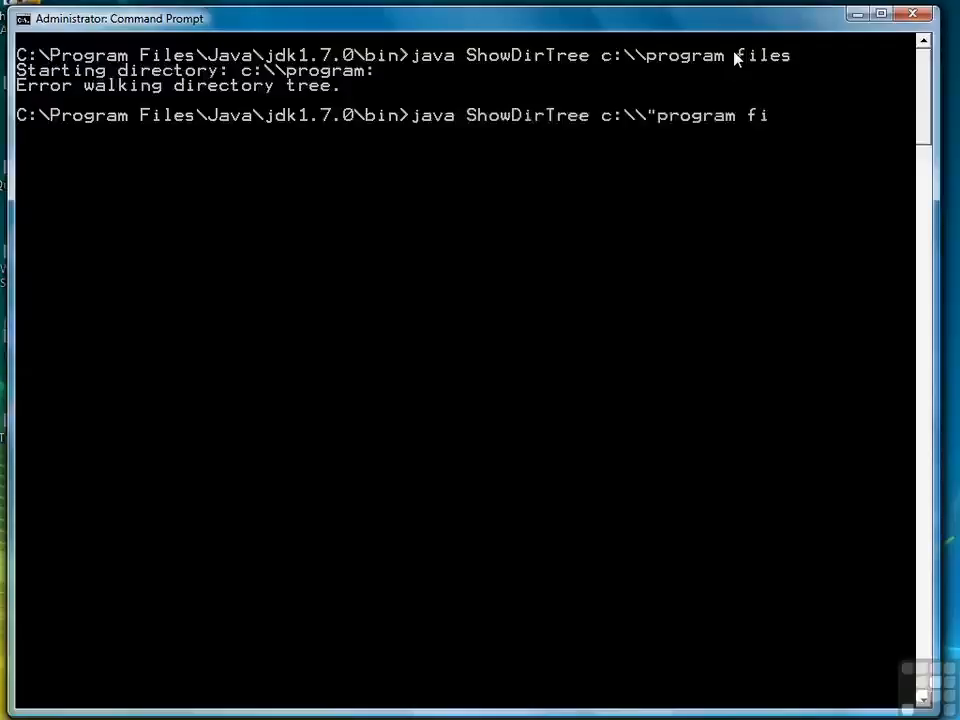
pyautogui.write('les"')
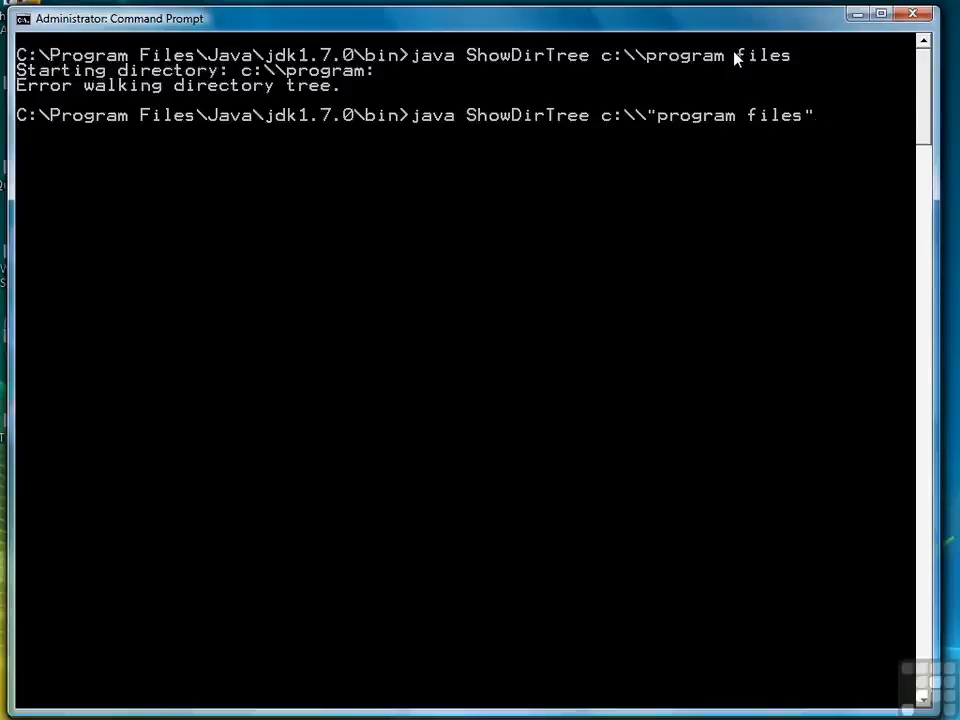
# Run the quoted Program Files command and scroll through the Adobe and Broadcom paths
pyautogui.press('Return')
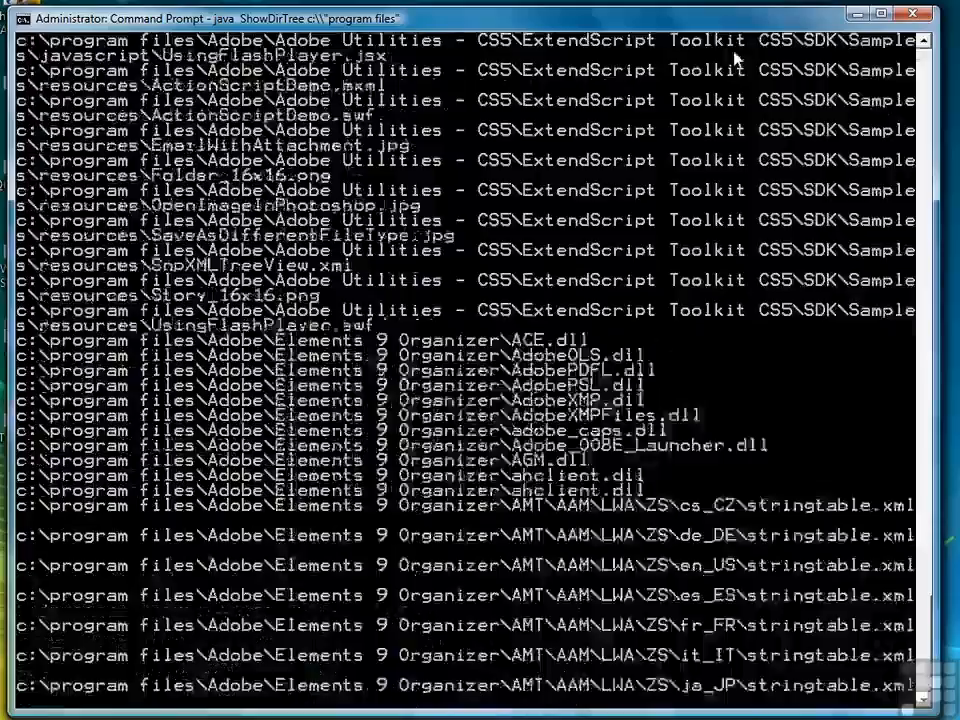
pyautogui.scroll(-3)
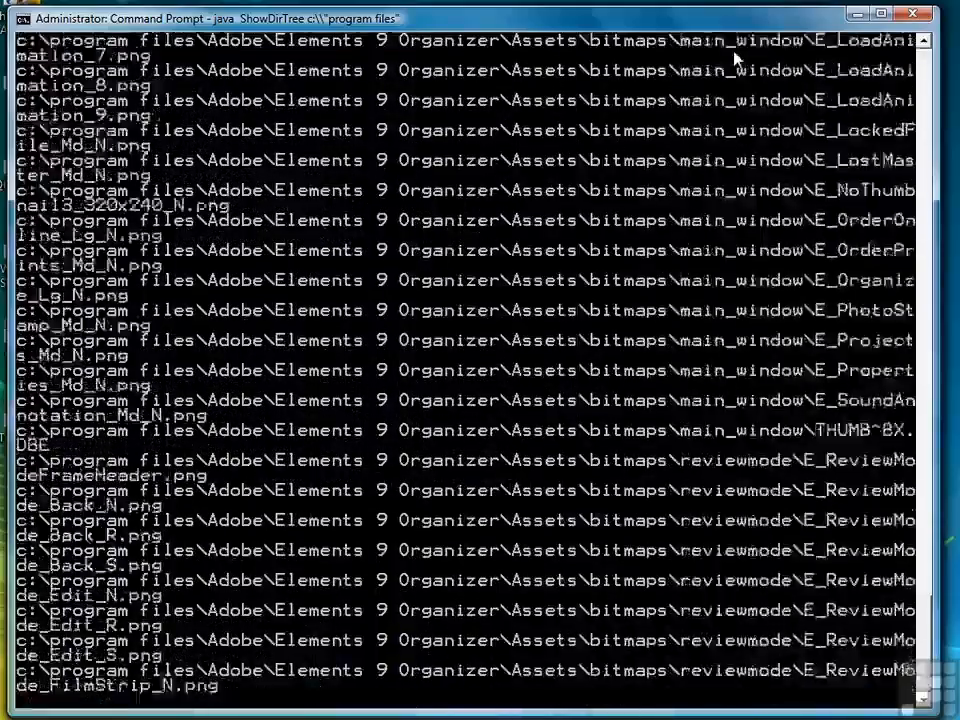
pyautogui.scroll(-3)
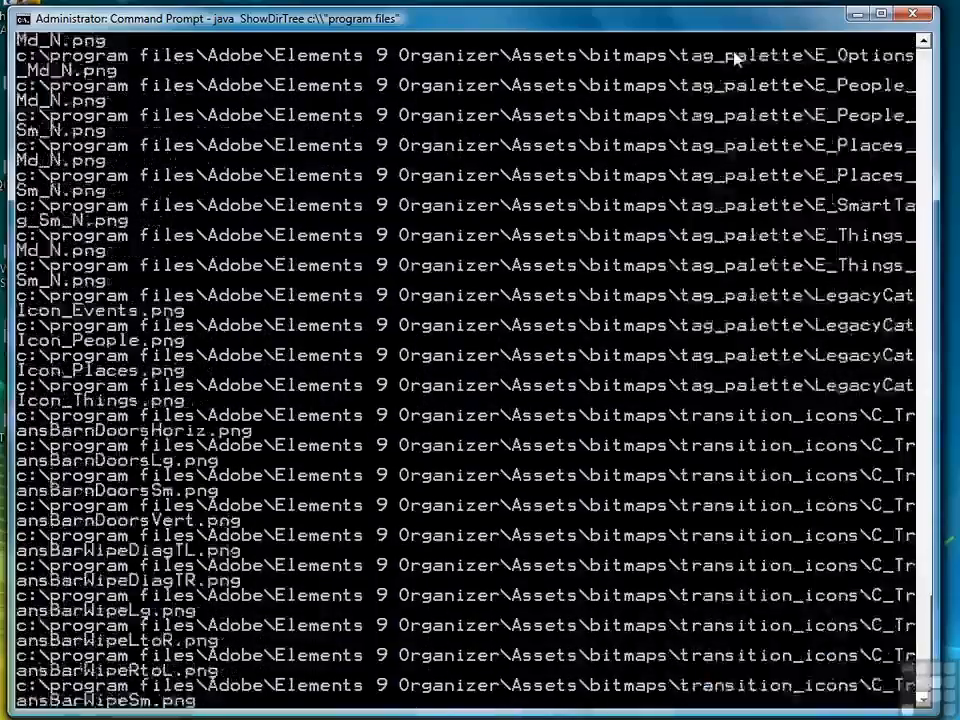
pyautogui.scroll(-3)
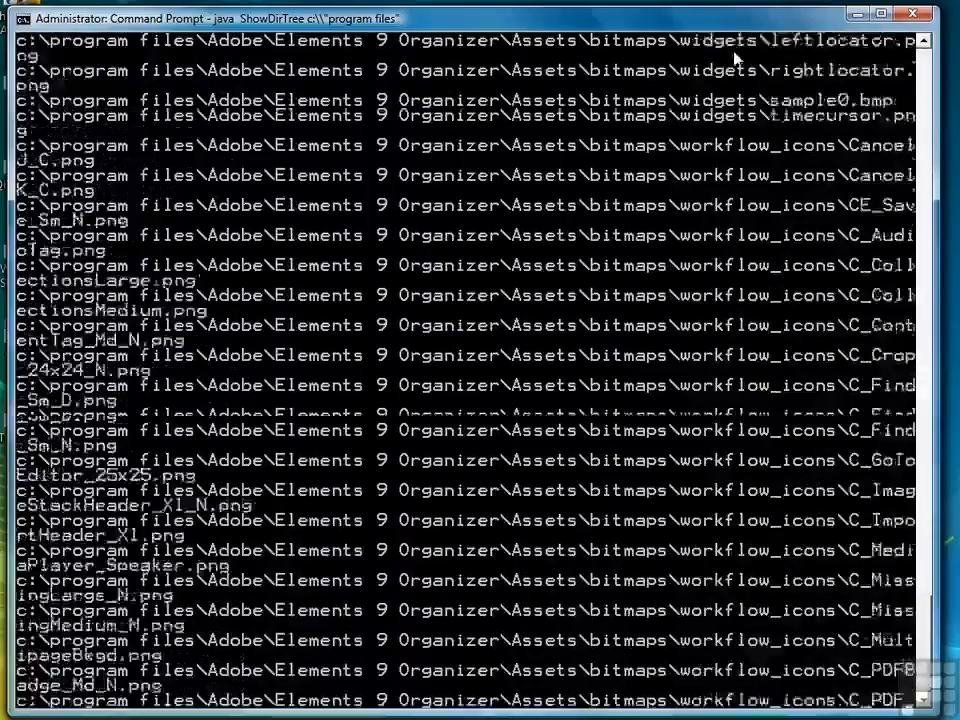
pyautogui.scroll(-3)
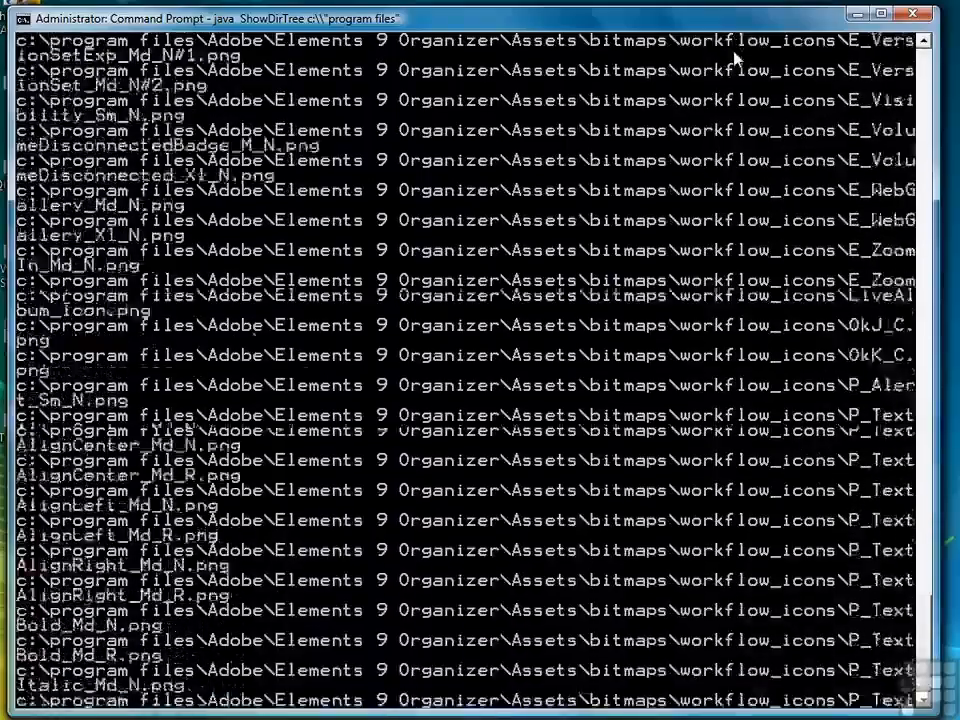
pyautogui.scroll(-3)
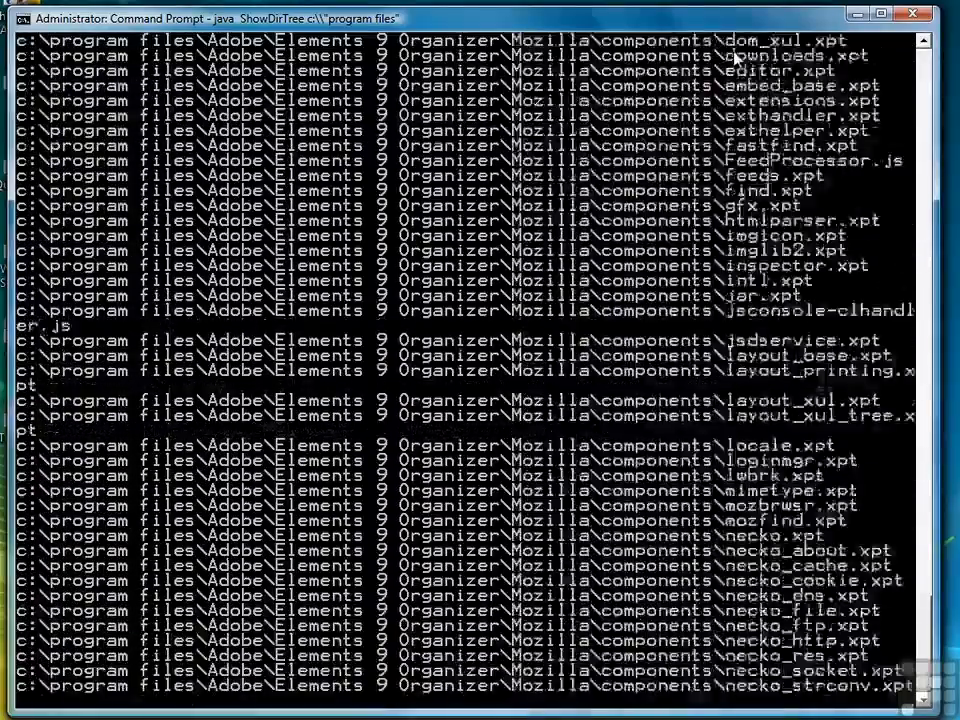
pyautogui.scroll(-3)
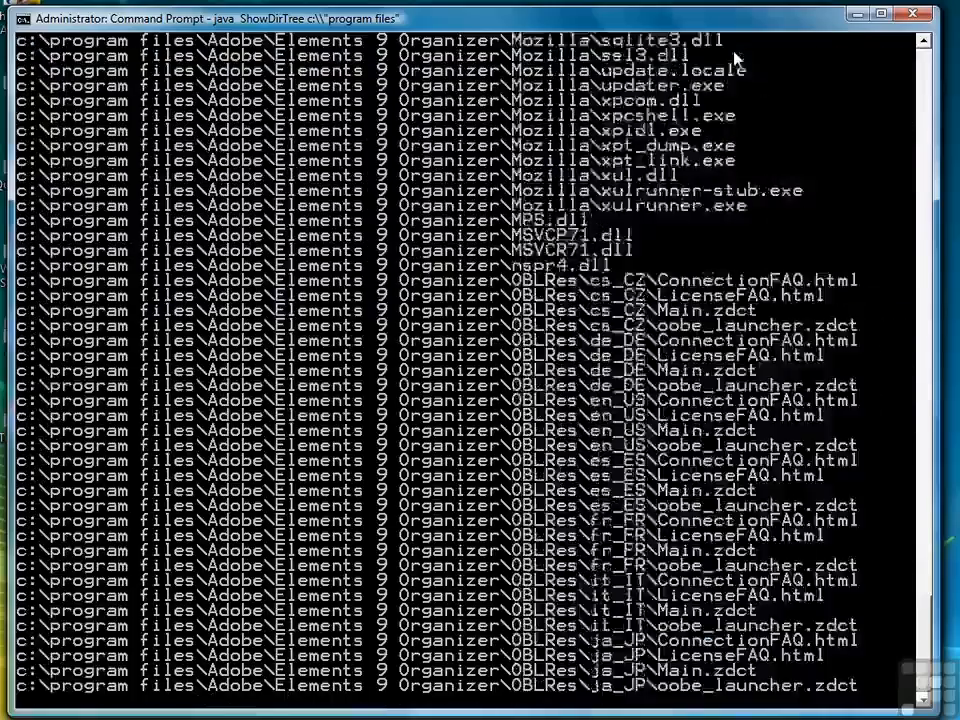
pyautogui.scroll(-3)
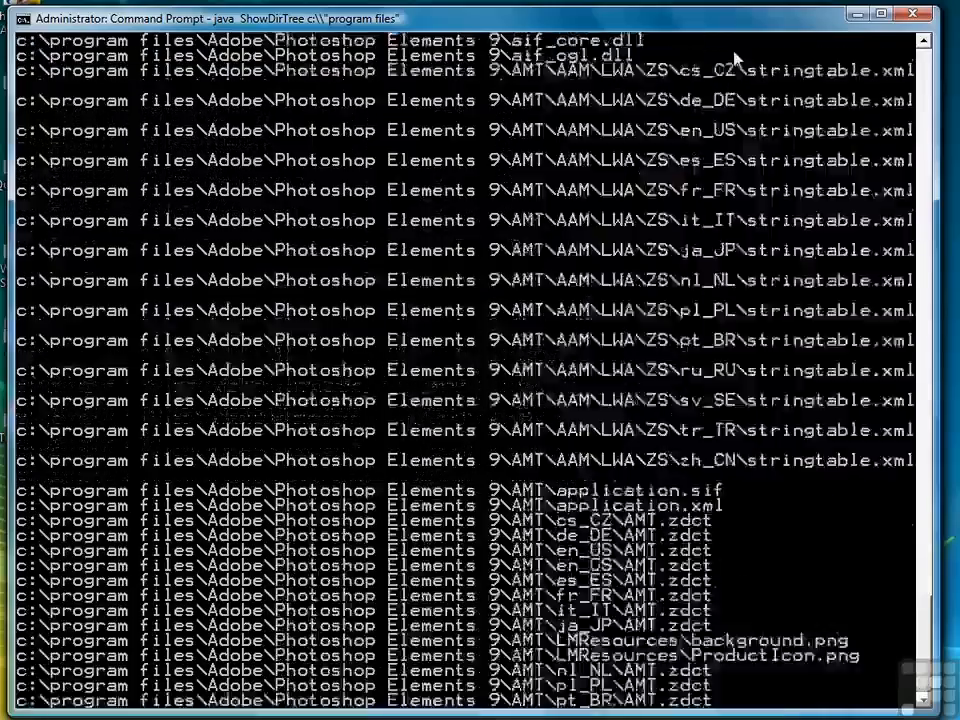
pyautogui.scroll(-3)
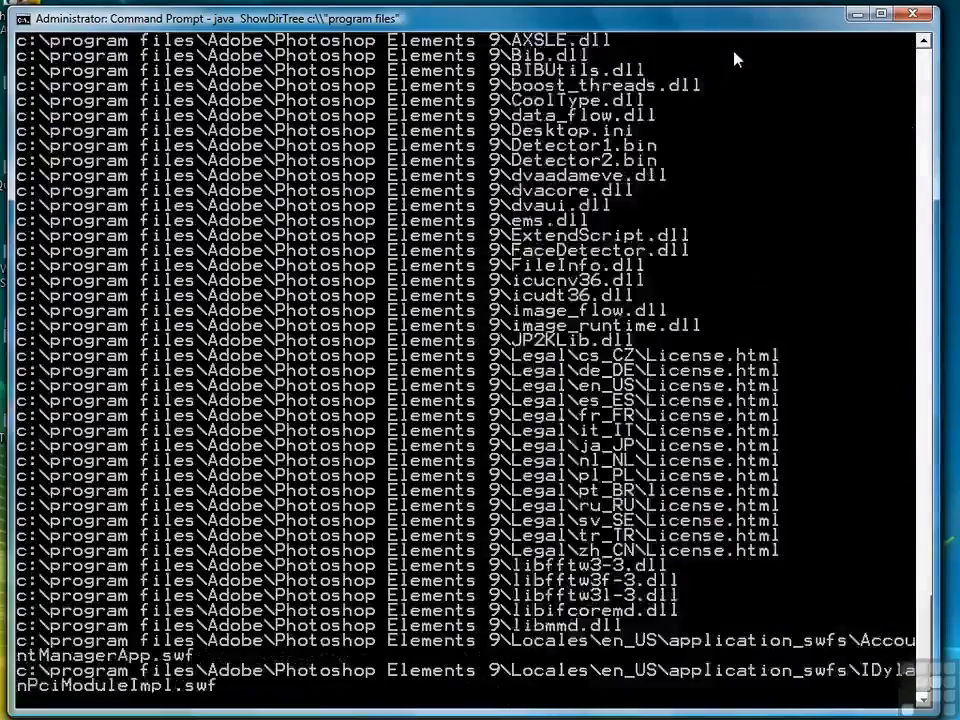
pyautogui.scroll(-3)
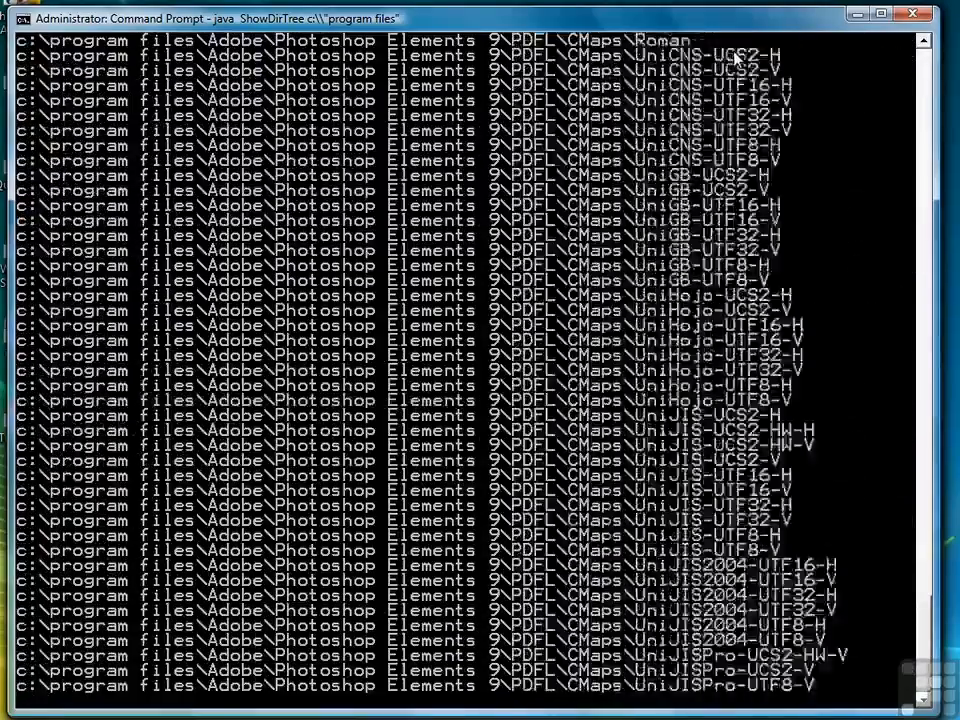
pyautogui.scroll(-3)
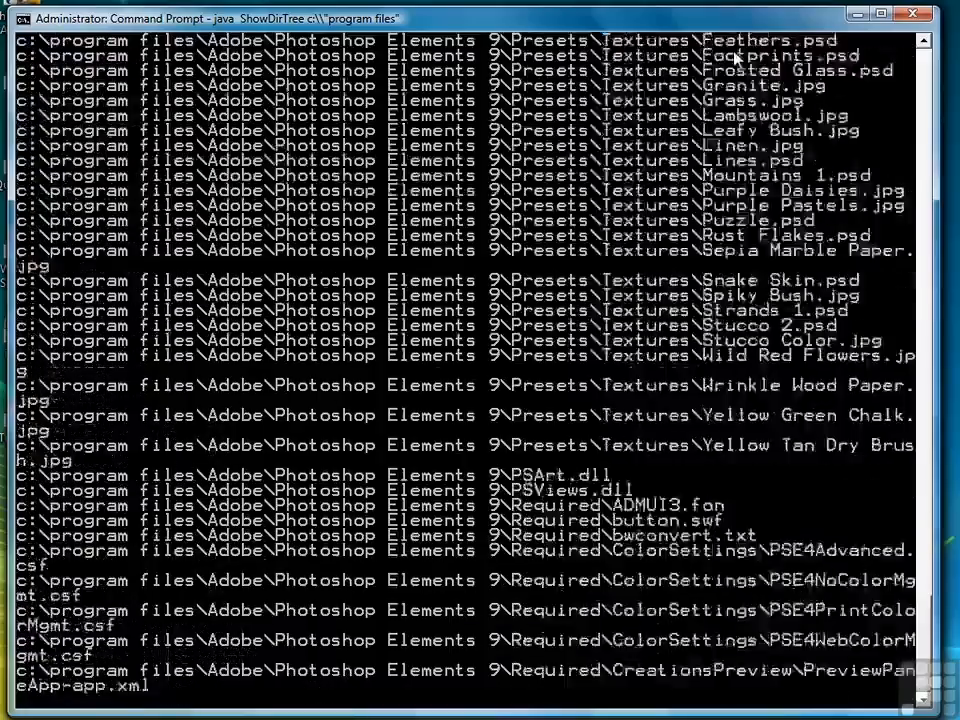
pyautogui.scroll(-3)
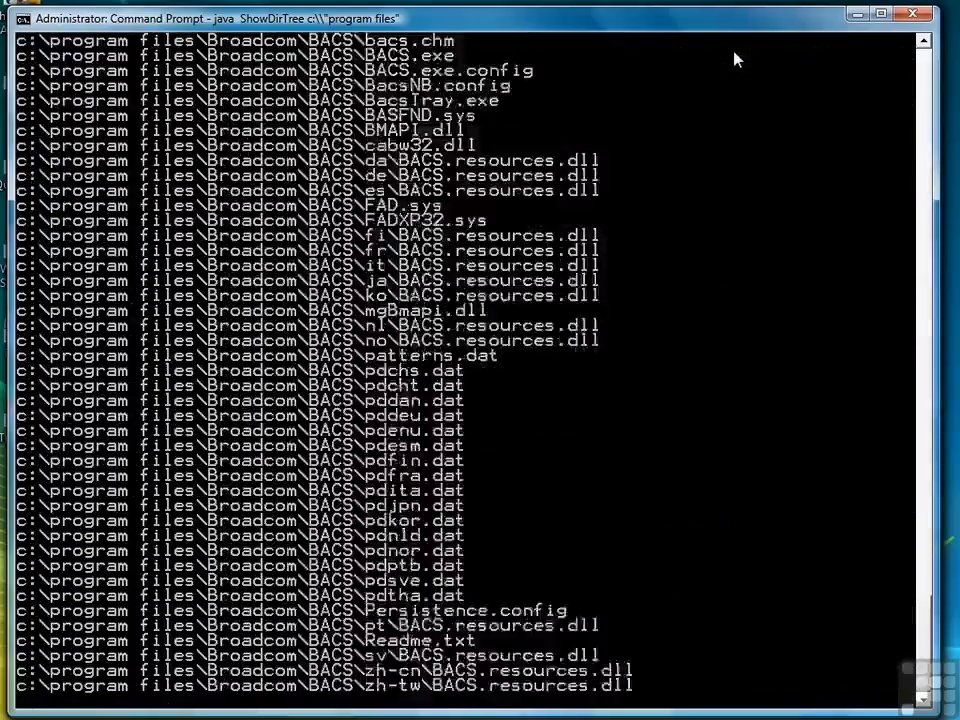
pyautogui.scroll(-3)
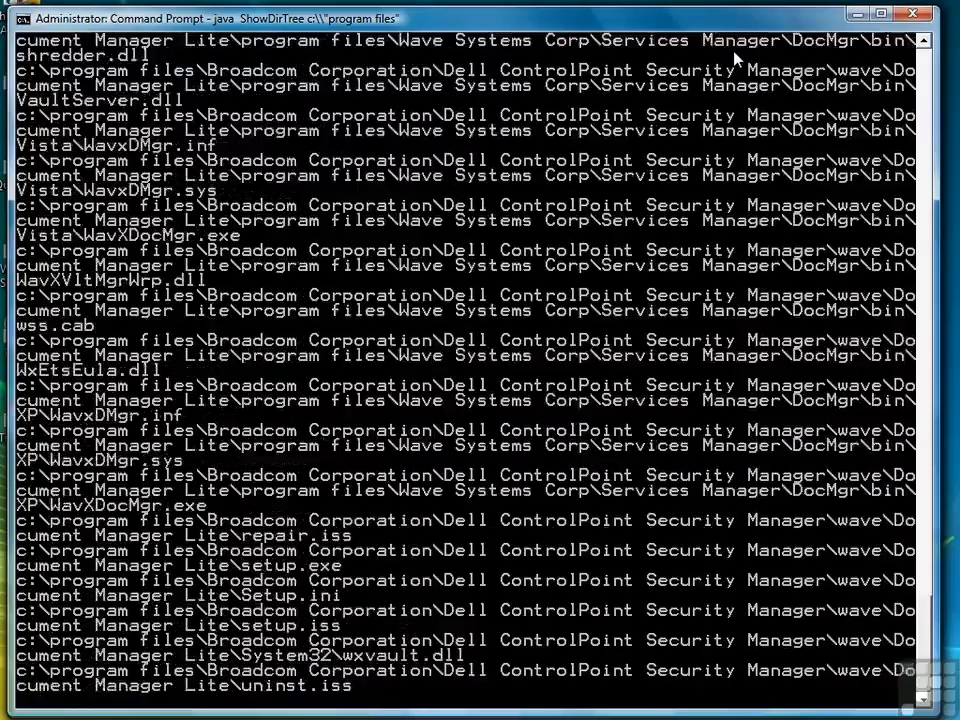